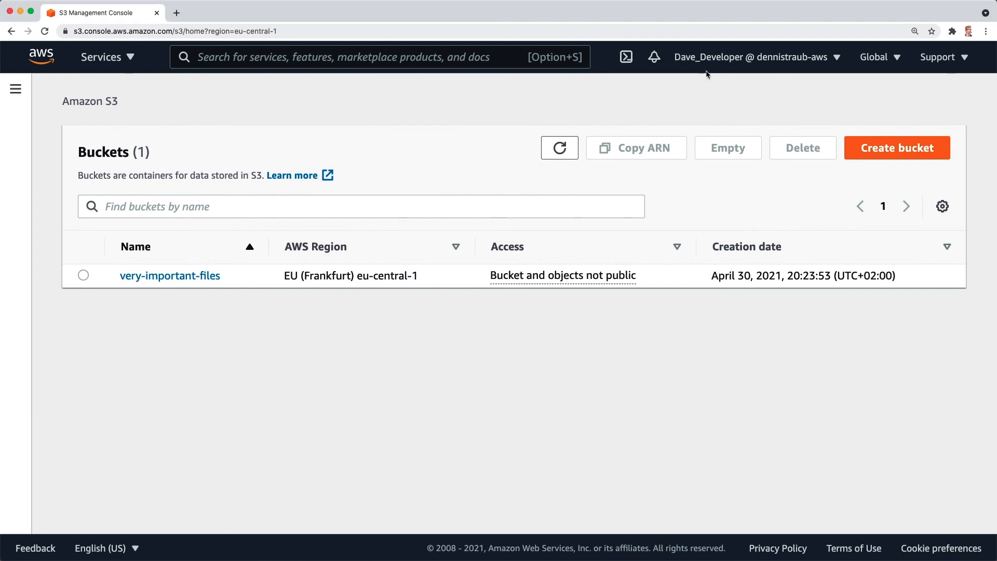
{"action": "mouse_move", "coordinate": [711, 67]}
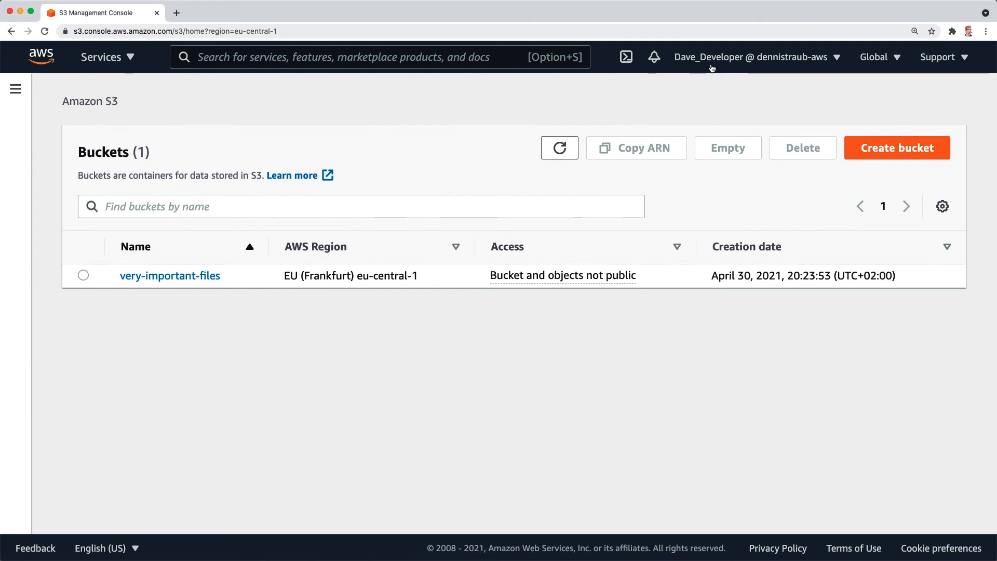
{"action": "mouse_move", "coordinate": [139, 99]}
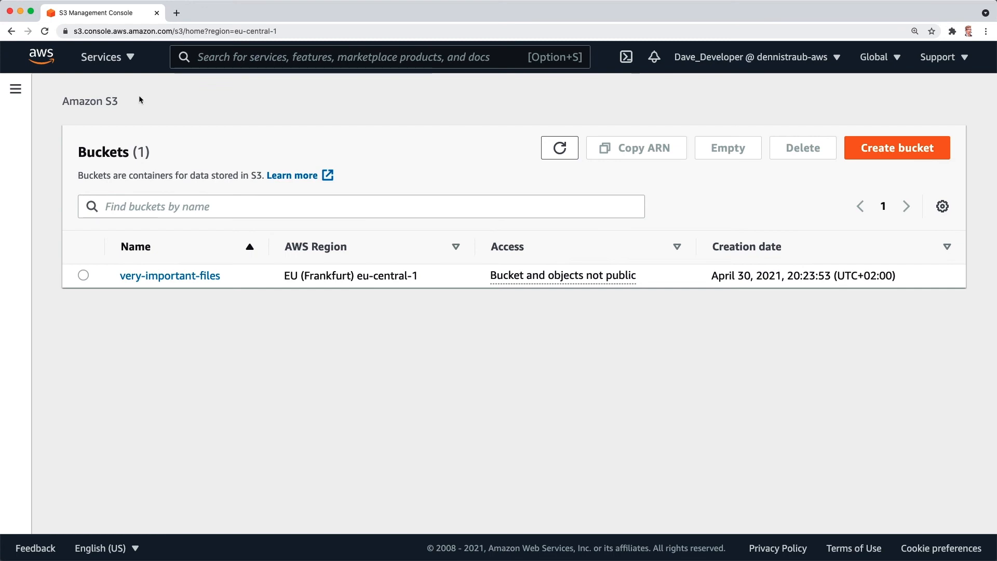
{"action": "mouse_move", "coordinate": [161, 291]}
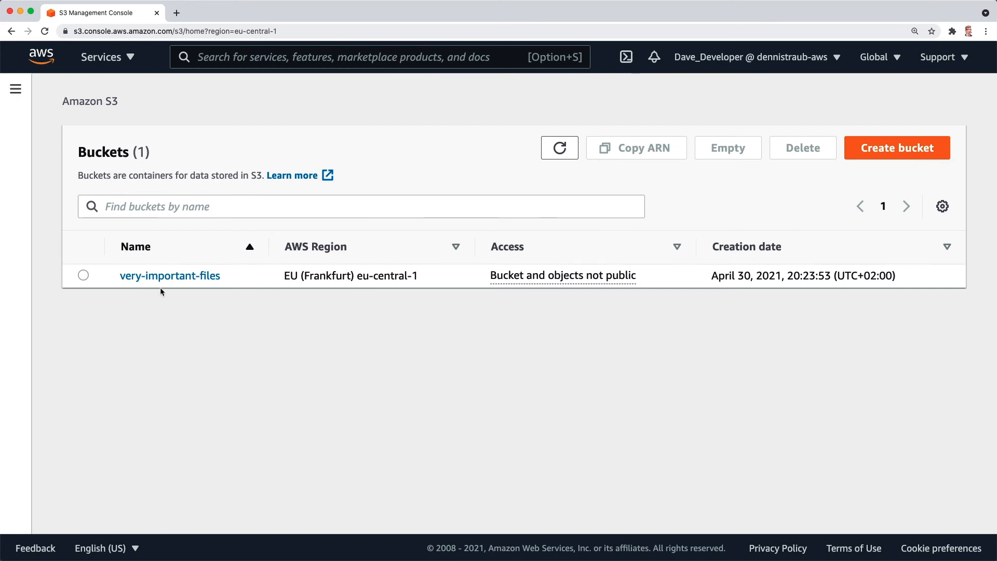
{"action": "mouse_move", "coordinate": [171, 281]}
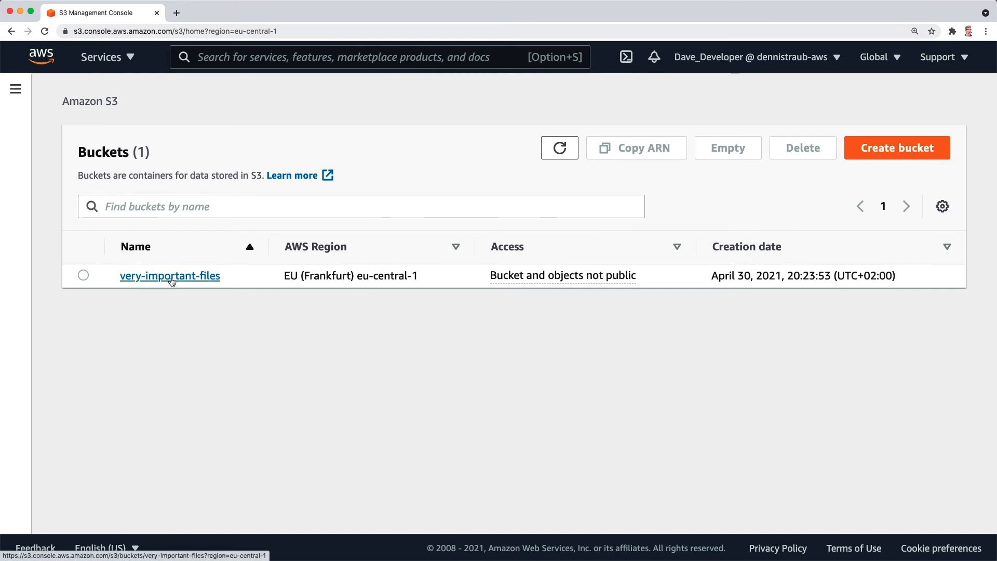
Step: Open the very-important-files bucket to view its two spreadsheets and one Word document
{"action": "left_click", "coordinate": [170, 275]}
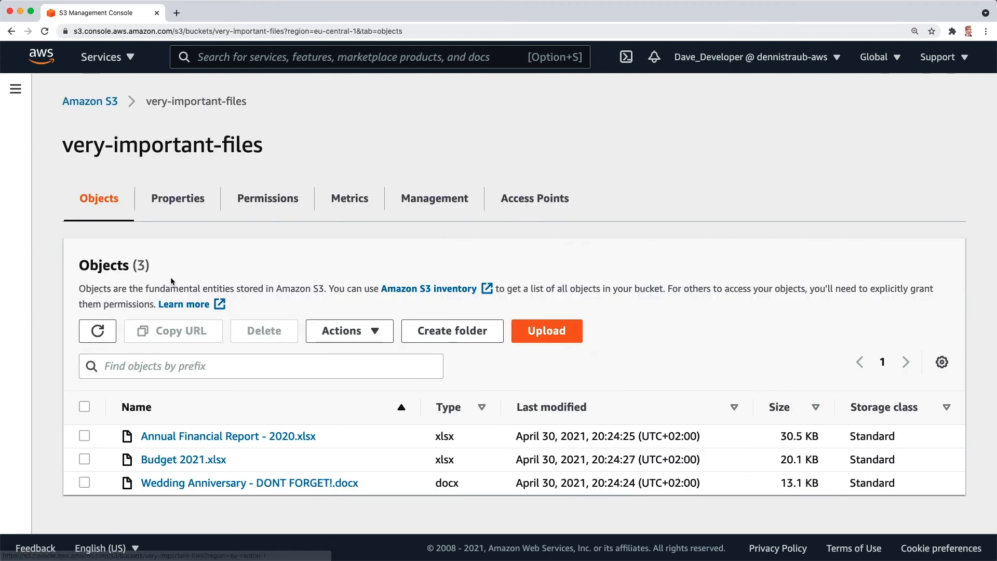
{"action": "mouse_move", "coordinate": [228, 406]}
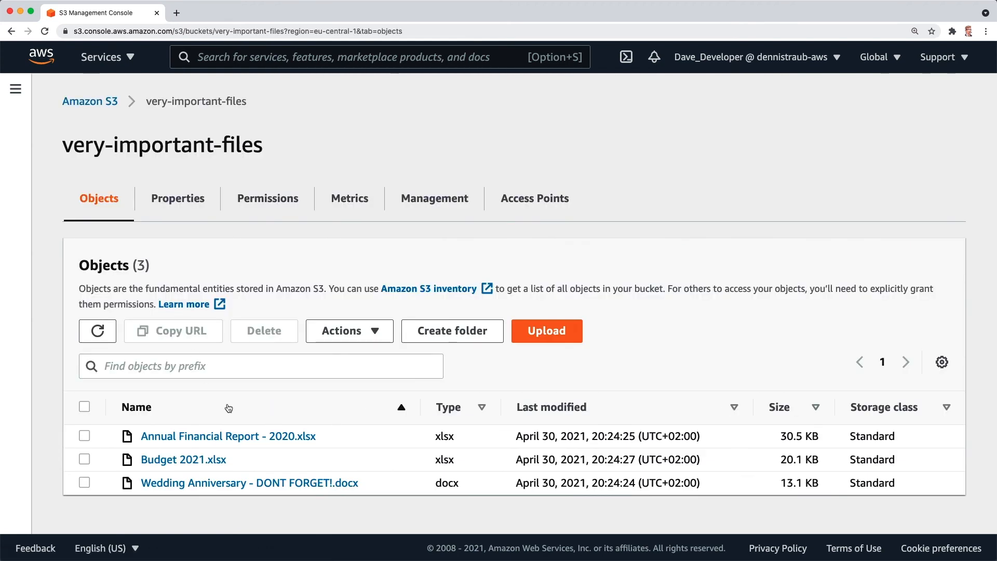
{"action": "mouse_move", "coordinate": [278, 503]}
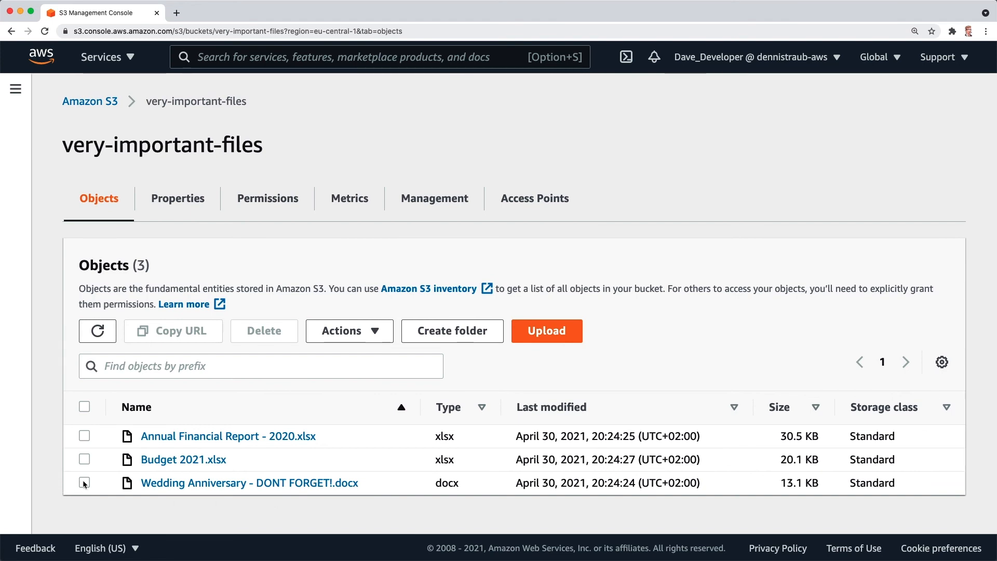
Step: Delete 'Wedding Anniversary - DONT FORGET!.docx', confirming with the phrase 'permanently delete'
{"action": "left_click", "coordinate": [264, 330]}
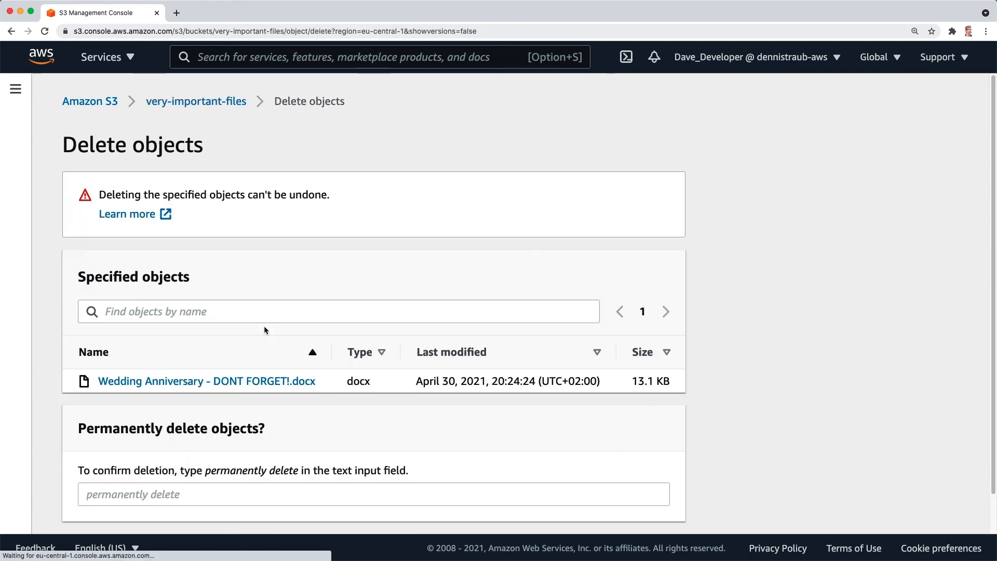
{"action": "scroll", "scroll_direction": "down", "scroll_amount": 3}
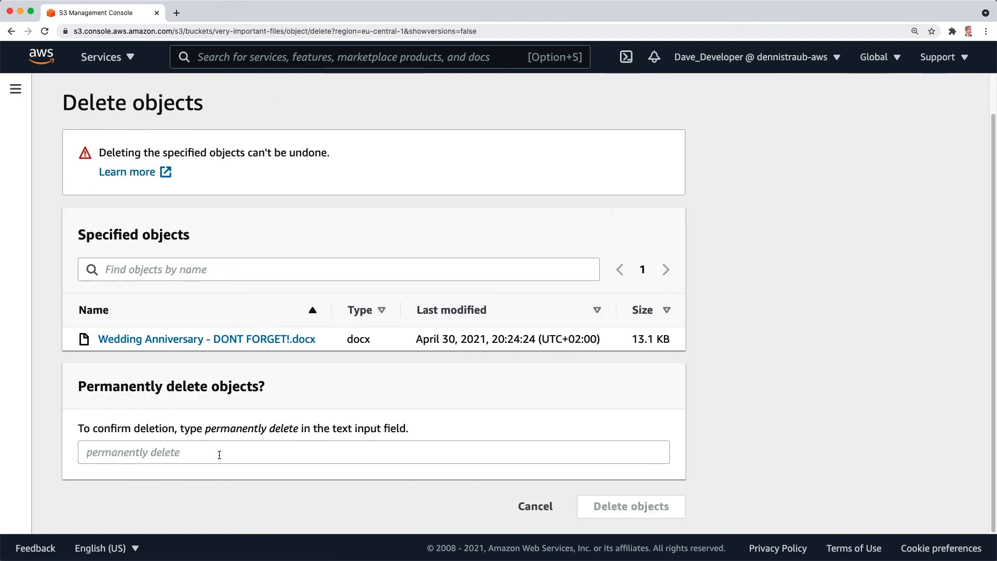
{"action": "type", "text": "permanent"}
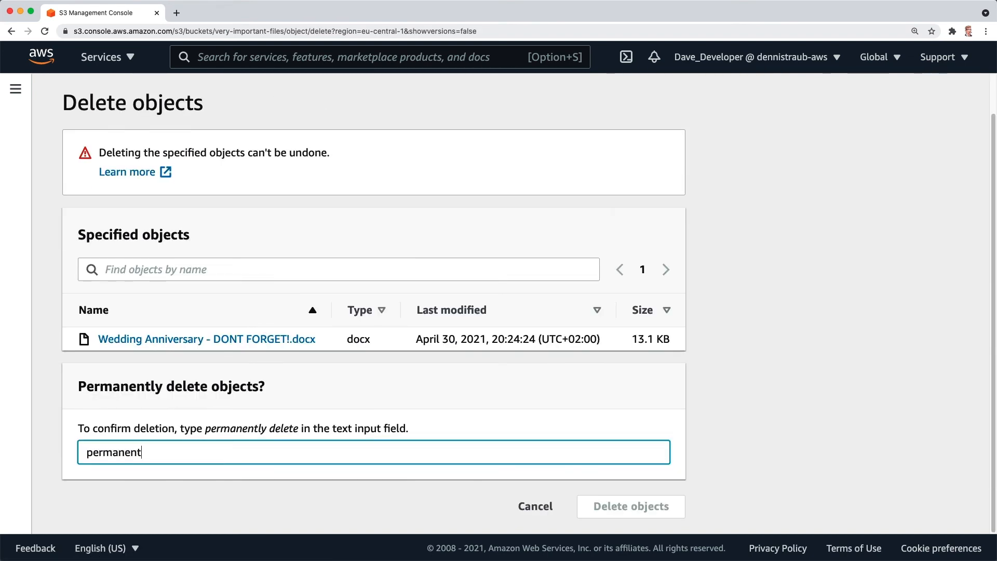
{"action": "type", "text": "ly delete"}
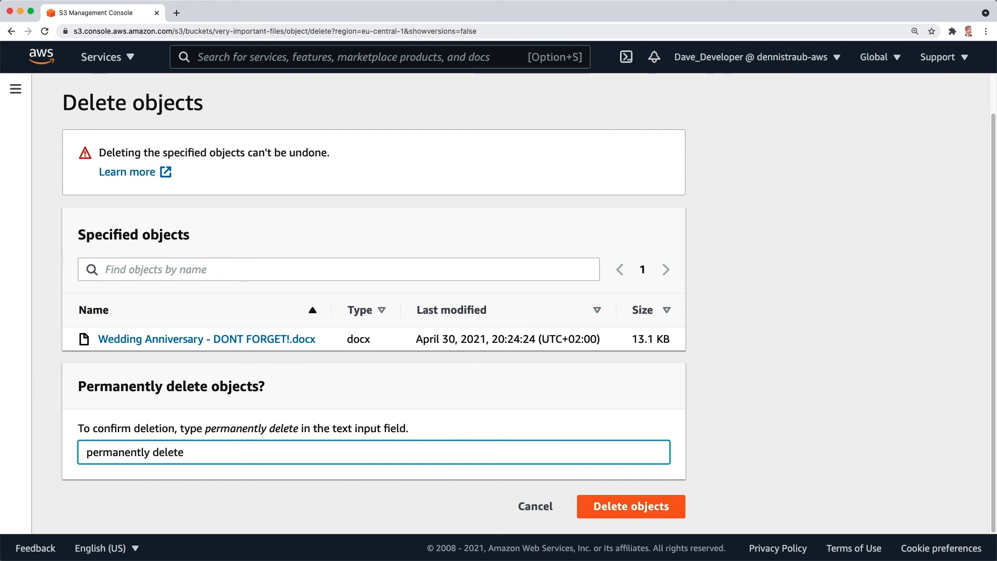
{"action": "left_click", "coordinate": [631, 506]}
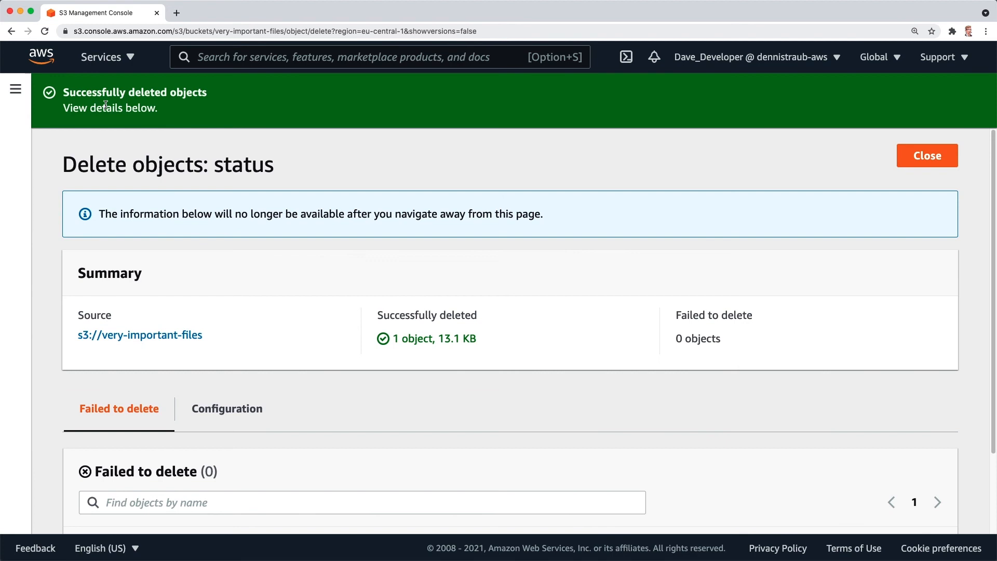
{"action": "mouse_move", "coordinate": [598, 120]}
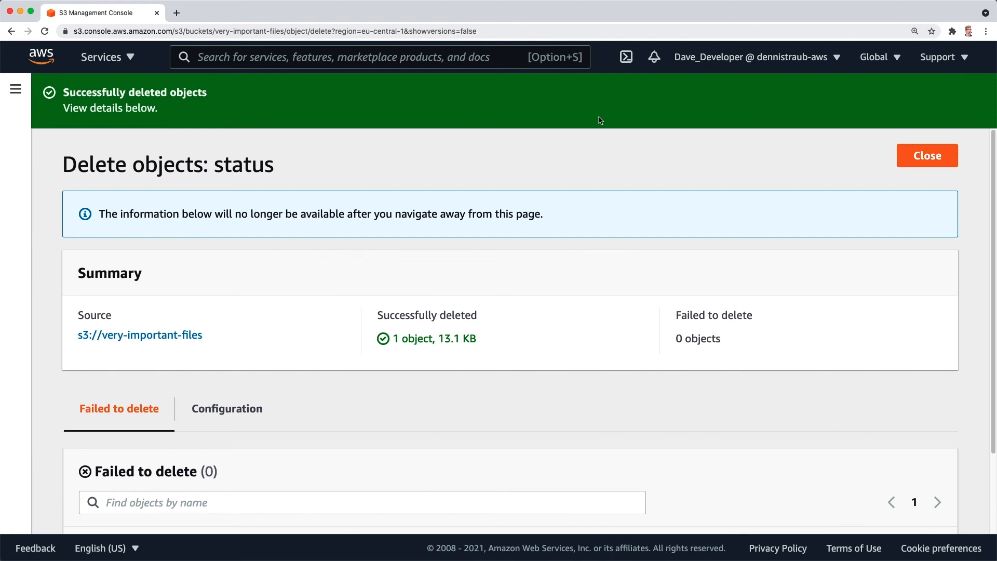
Step: Close the deletion status page to see only Annual Financial Report and Budget 2021 listed
{"action": "left_click", "coordinate": [926, 155]}
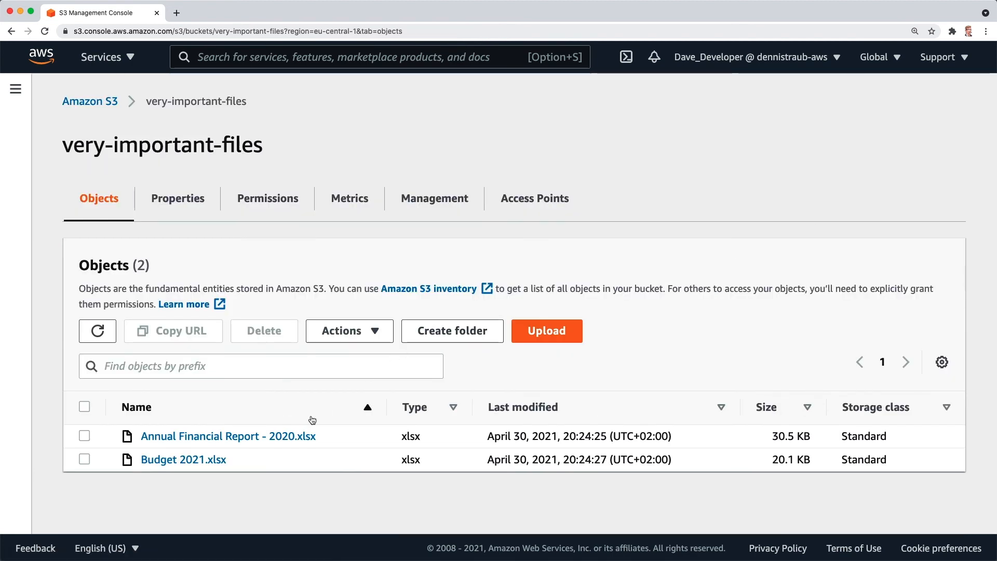
{"action": "mouse_move", "coordinate": [188, 487]}
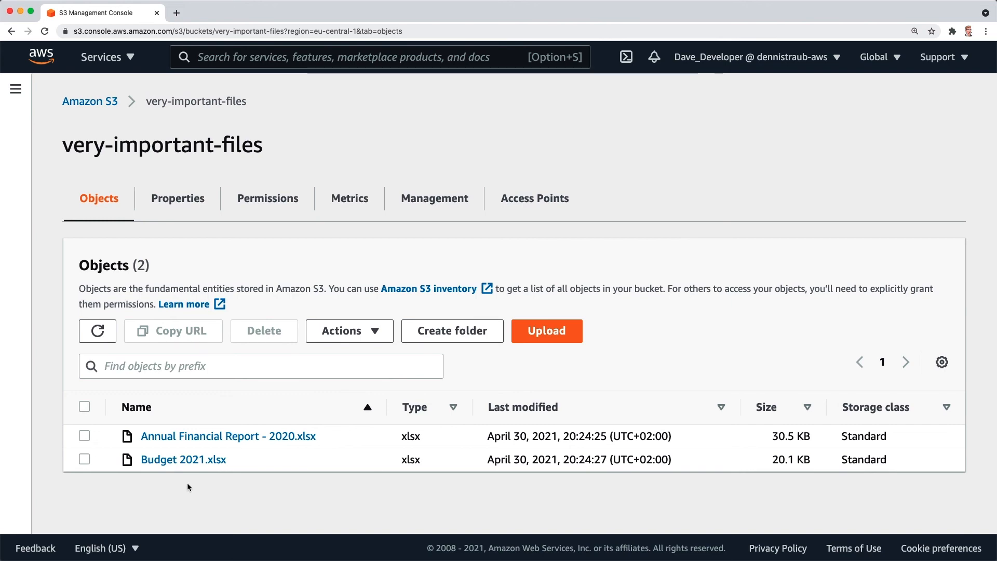
{"action": "mouse_move", "coordinate": [192, 489]}
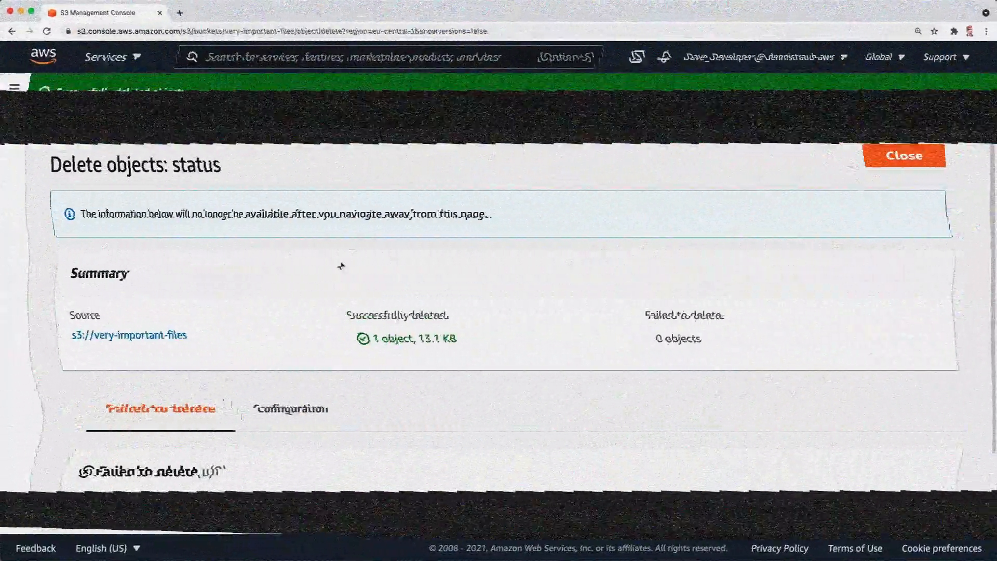
Step: Return to the bucket's object list showing the re-uploaded Wedding Anniversary document
{"action": "left_click", "coordinate": [905, 156]}
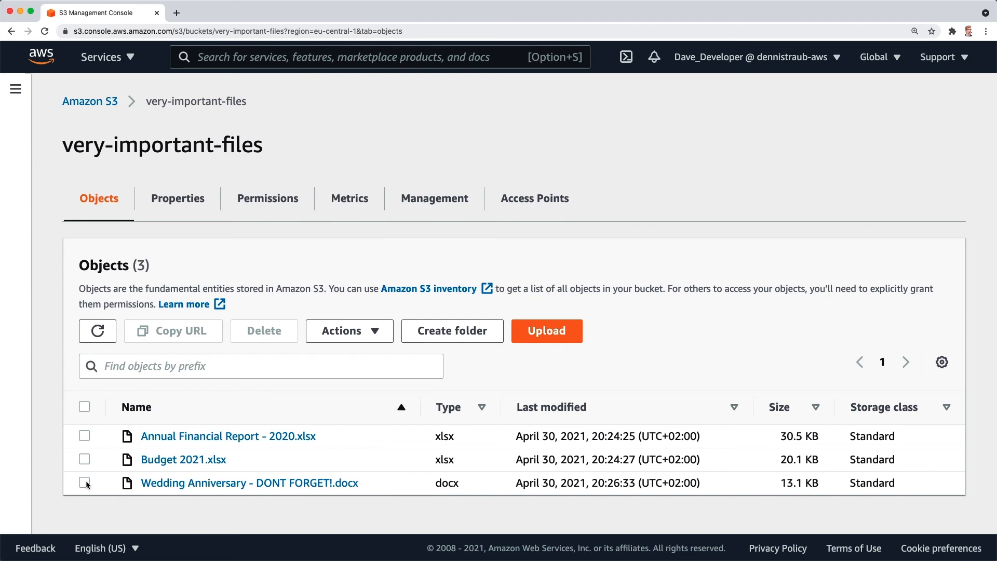
Step: Change Bucket Versioning on very-important-files from Disabled to Enable in Properties, and save
{"action": "left_click", "coordinate": [177, 198]}
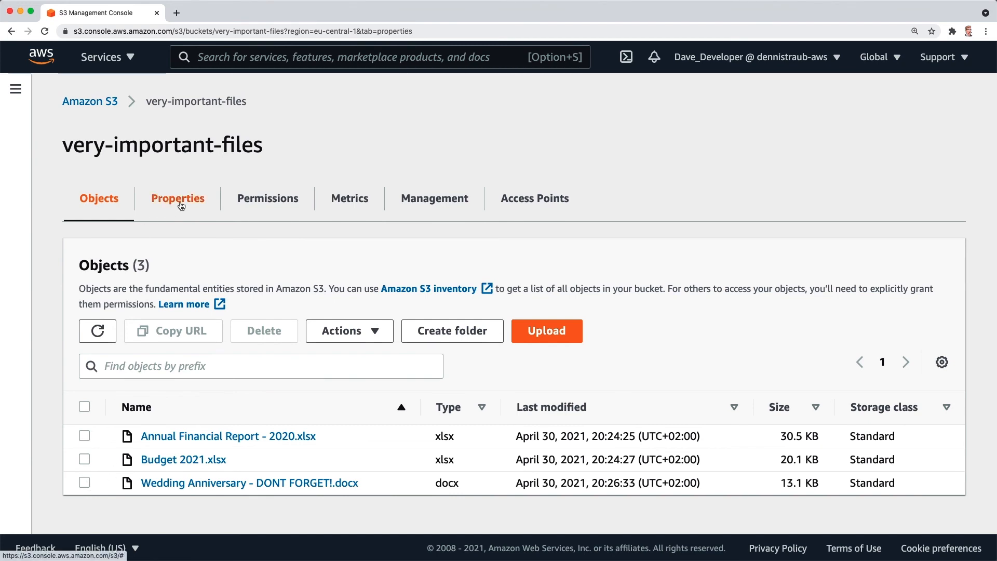
{"action": "left_click", "coordinate": [178, 198]}
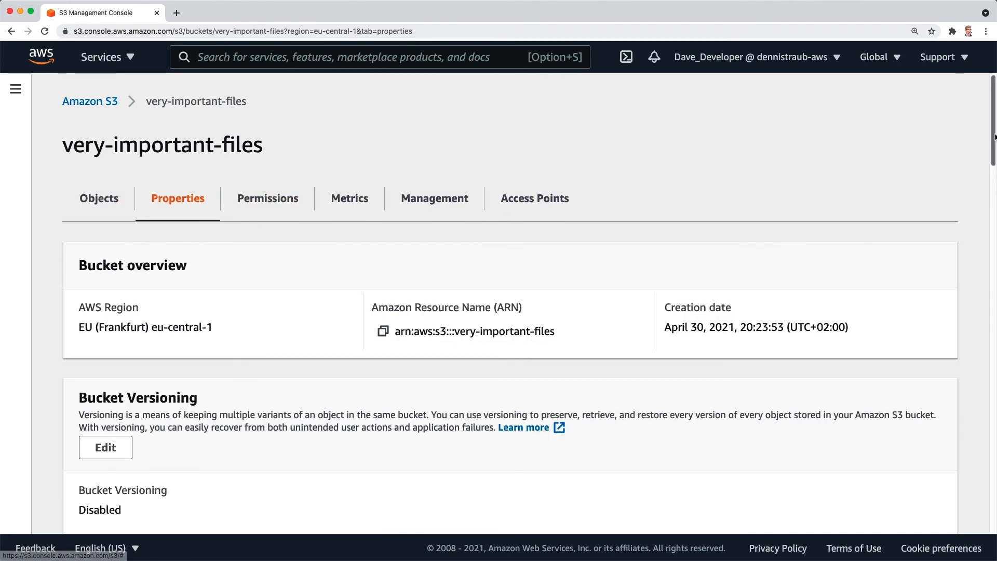
{"action": "scroll", "scroll_direction": "down", "scroll_amount": 3}
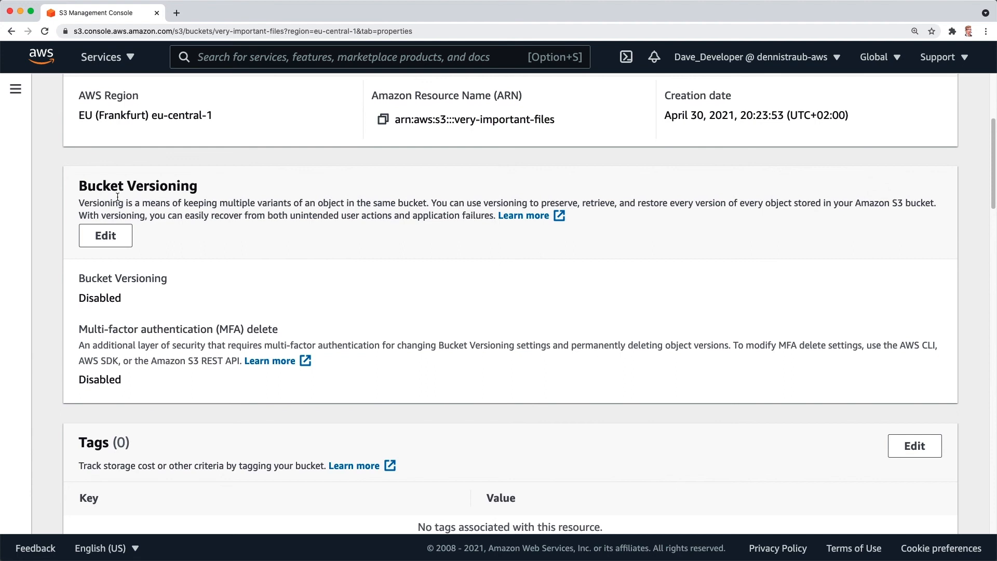
{"action": "double_click", "coordinate": [100, 298]}
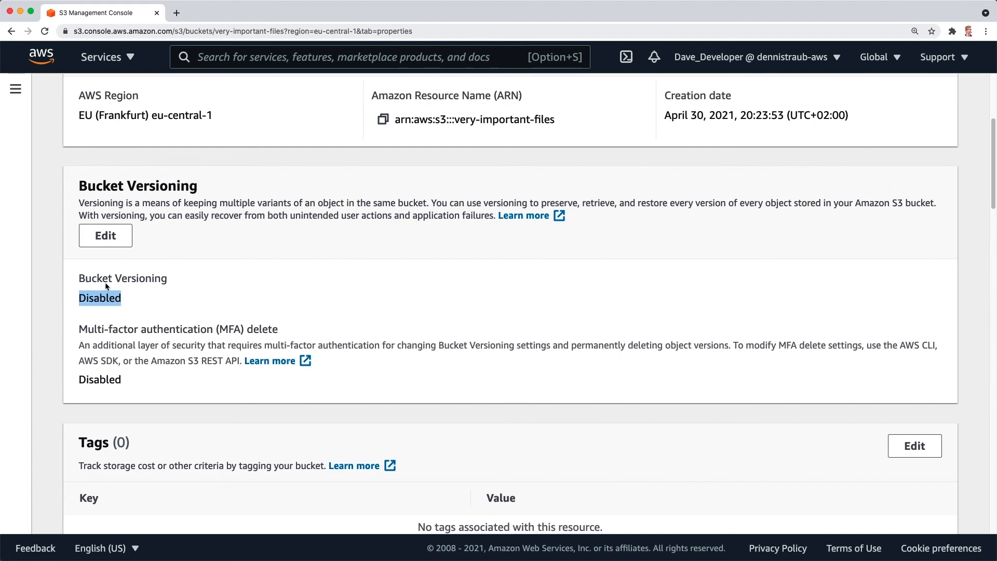
{"action": "left_click", "coordinate": [106, 235]}
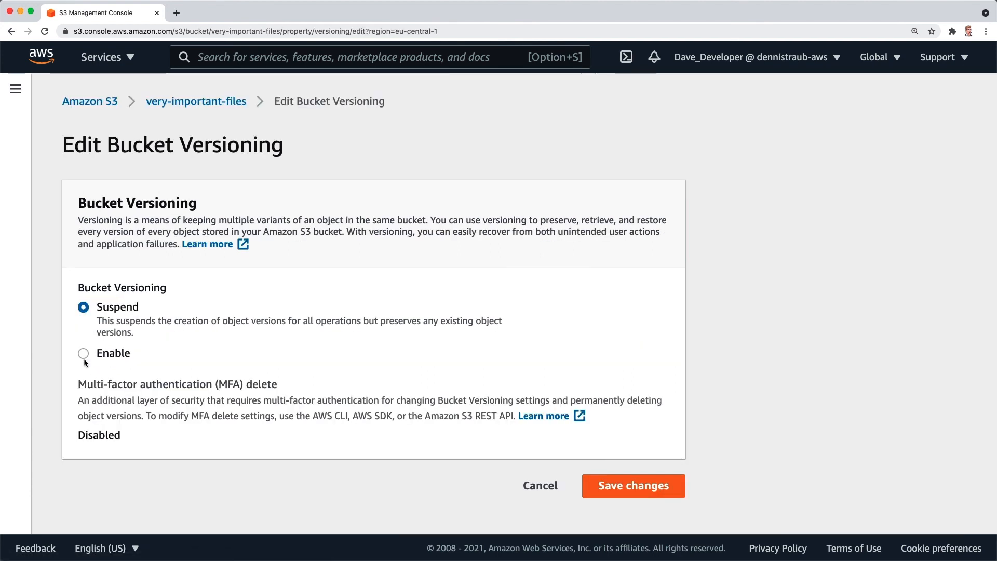
{"action": "left_click", "coordinate": [83, 353]}
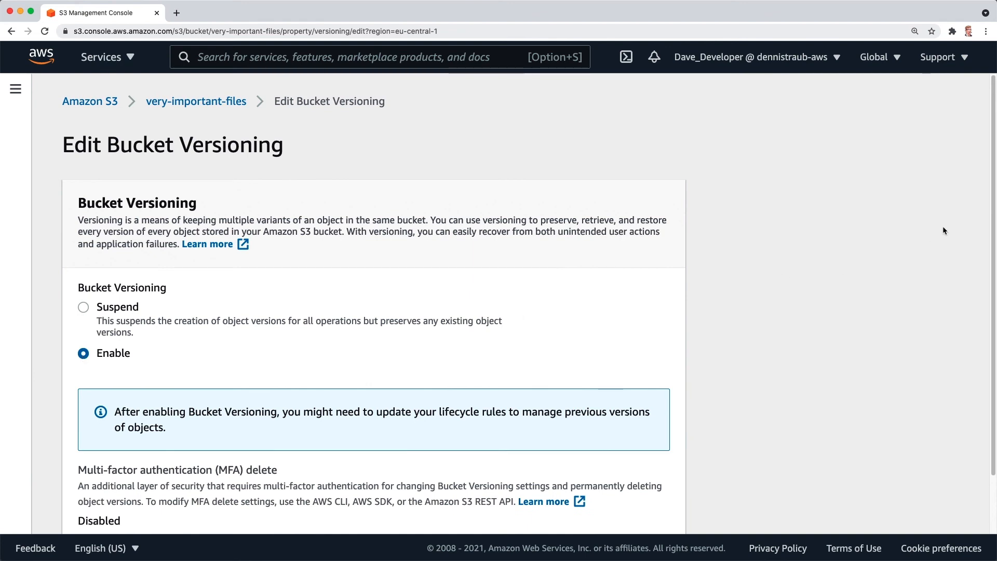
{"action": "scroll", "scroll_direction": "down", "scroll_amount": 3}
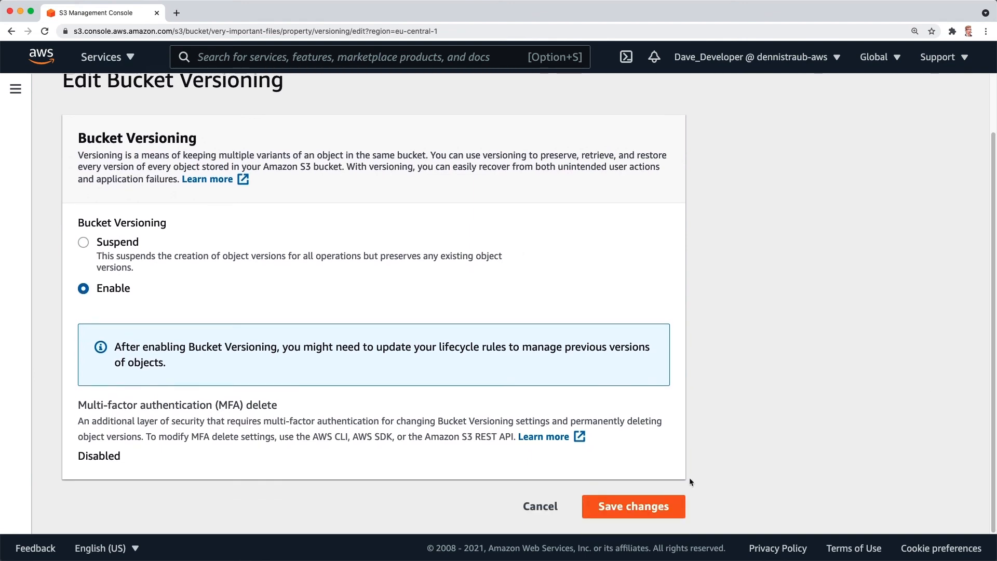
{"action": "left_click", "coordinate": [634, 506]}
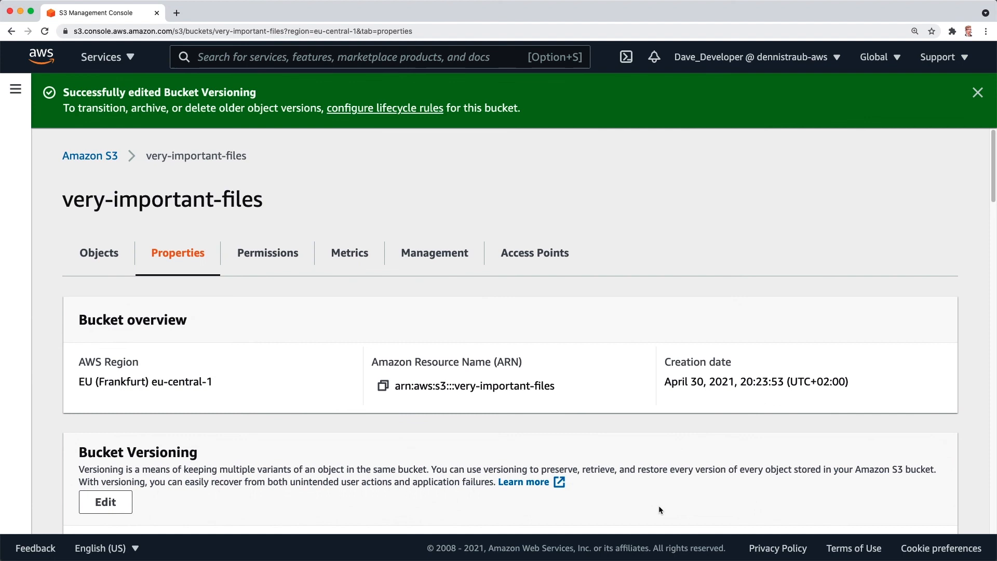
{"action": "scroll", "scroll_direction": "down", "scroll_amount": 3}
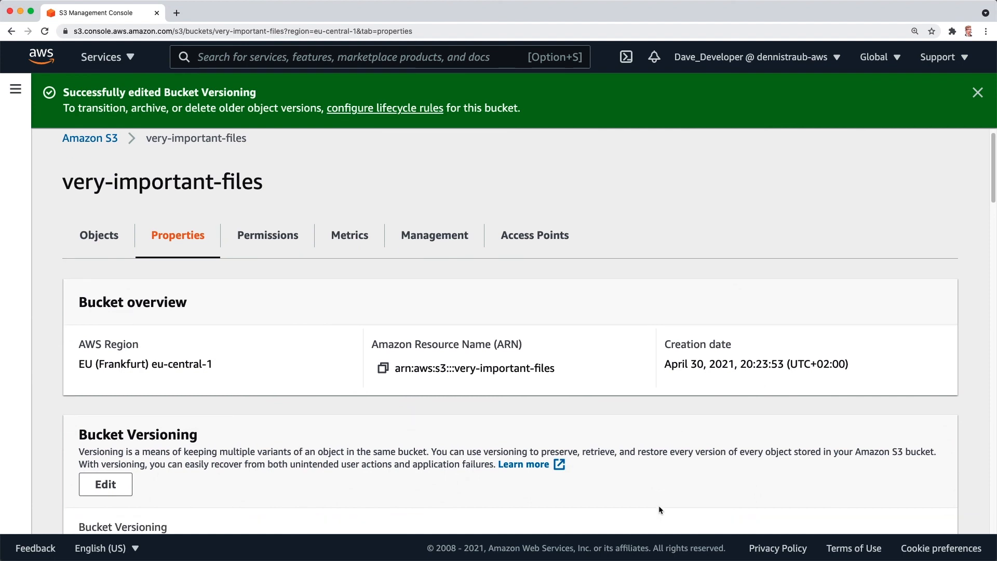
{"action": "scroll", "scroll_direction": "down", "scroll_amount": 3}
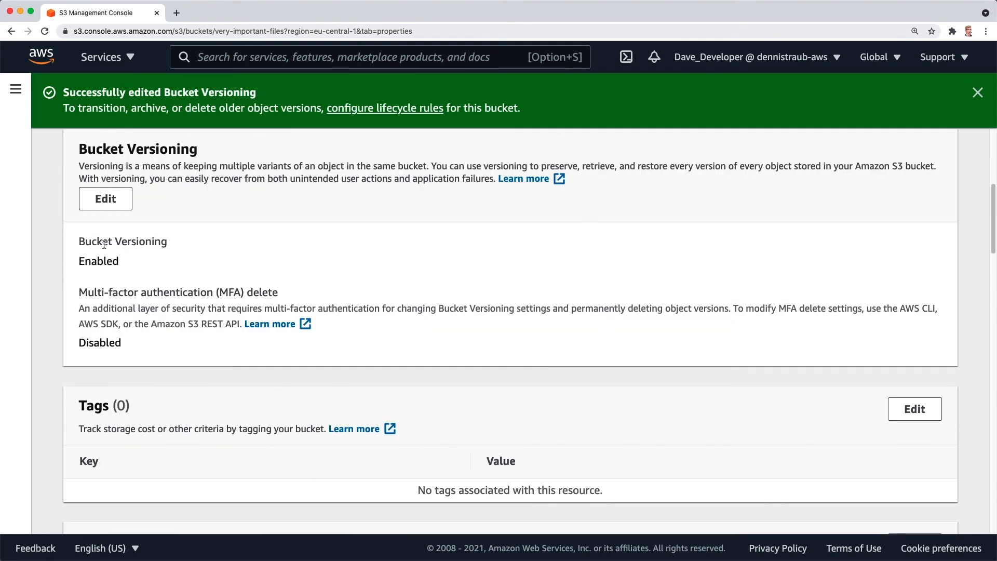
{"action": "double_click", "coordinate": [98, 260]}
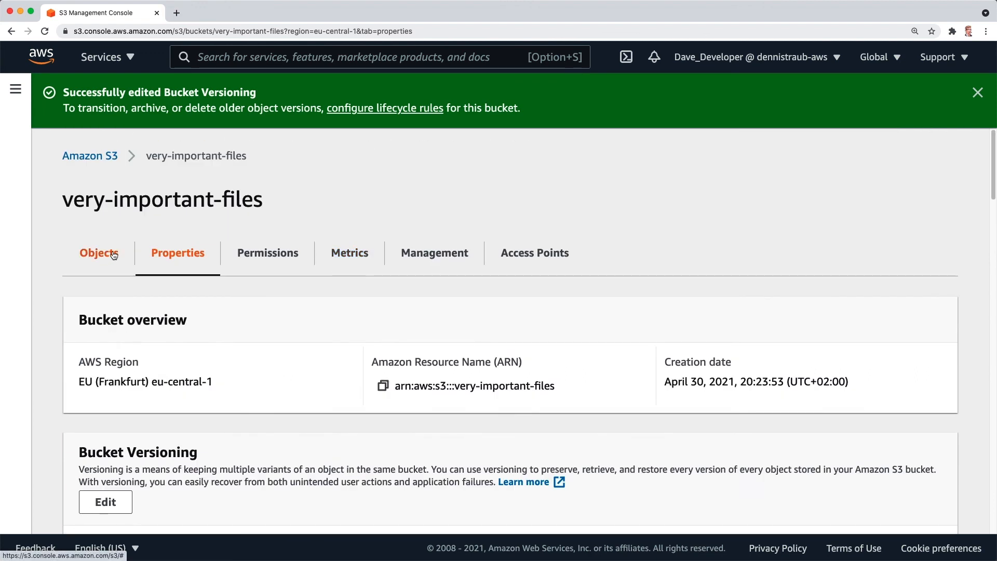
Step: Delete the Wedding Anniversary docx, confirming with 'delete', and close the status page
{"action": "left_click", "coordinate": [100, 253]}
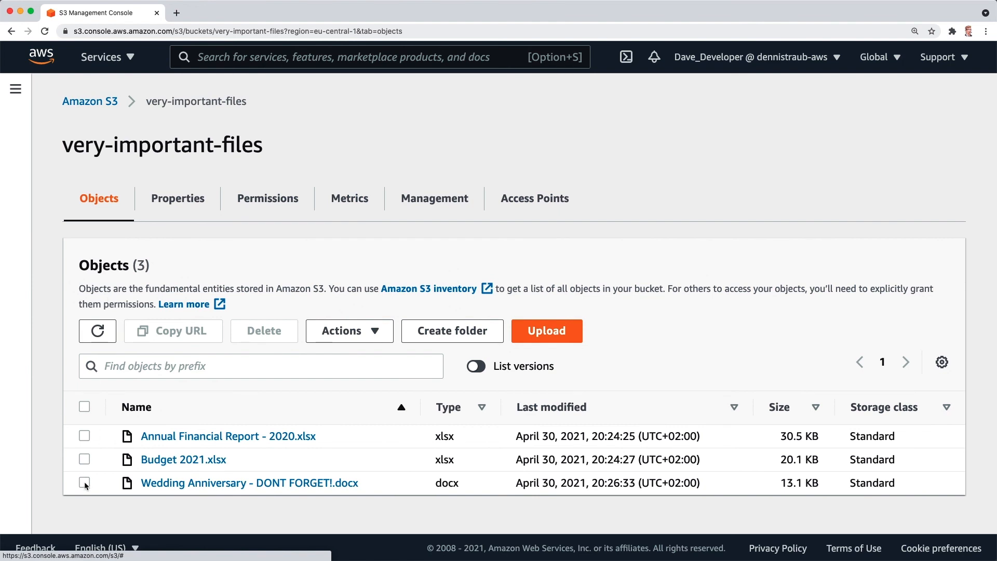
{"action": "left_click", "coordinate": [85, 483]}
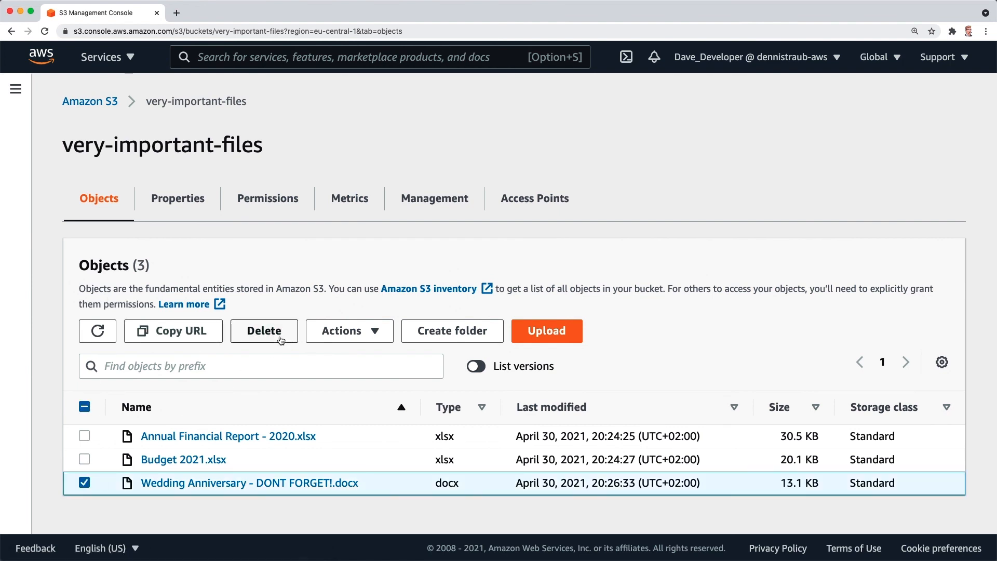
{"action": "left_click", "coordinate": [264, 331]}
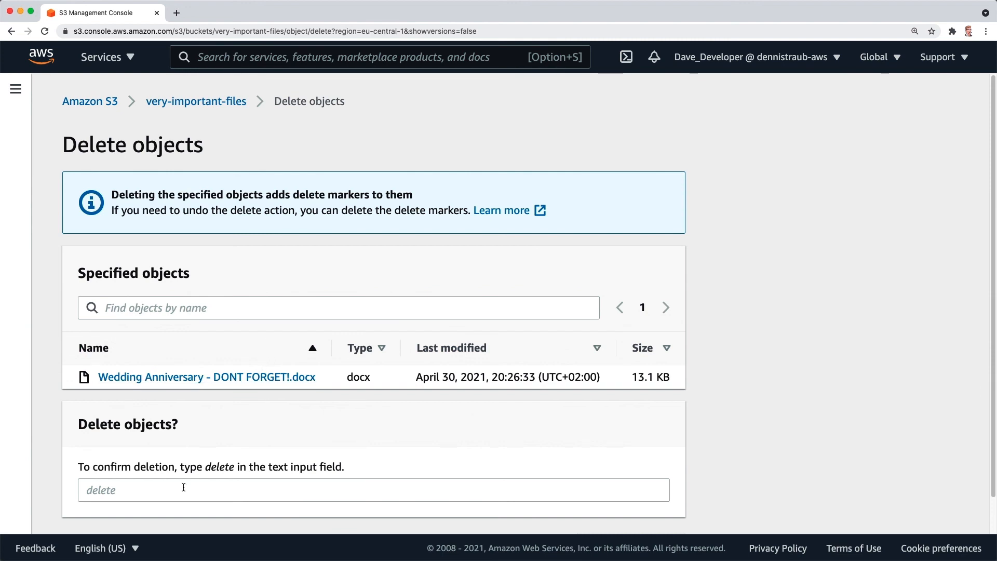
{"action": "type", "text": "delete"}
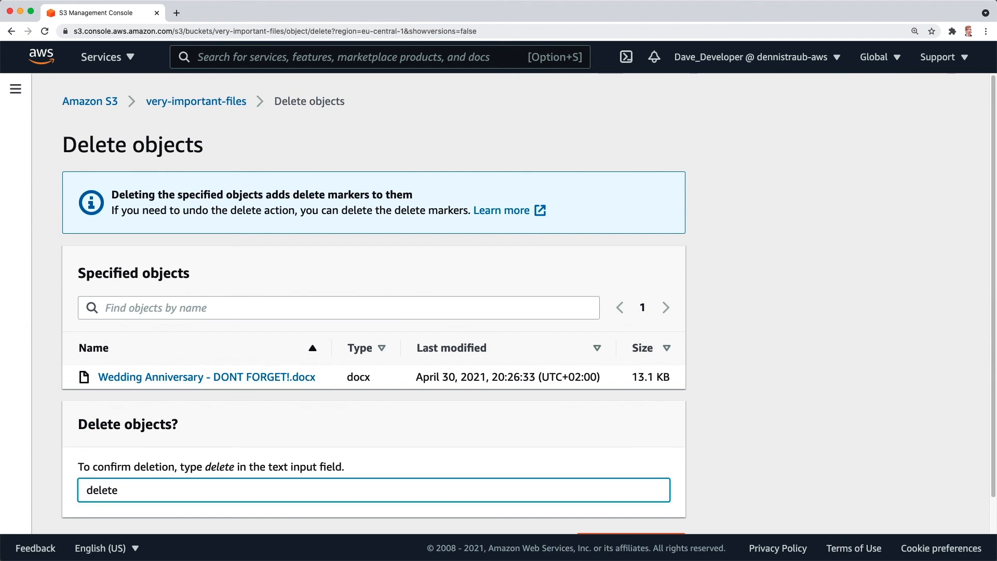
{"action": "scroll", "scroll_direction": "down", "scroll_amount": 3}
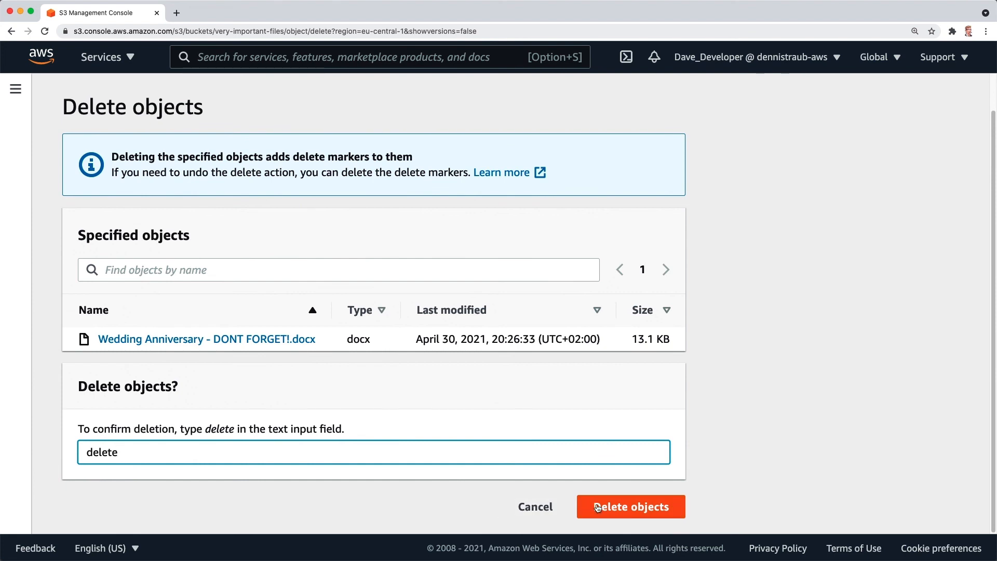
{"action": "left_click", "coordinate": [630, 507]}
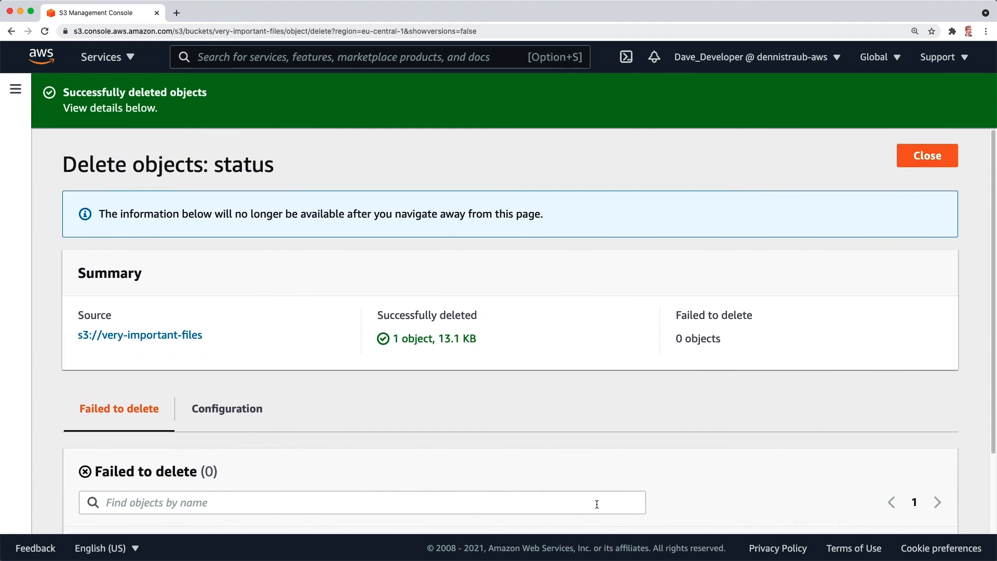
{"action": "left_click", "coordinate": [927, 155]}
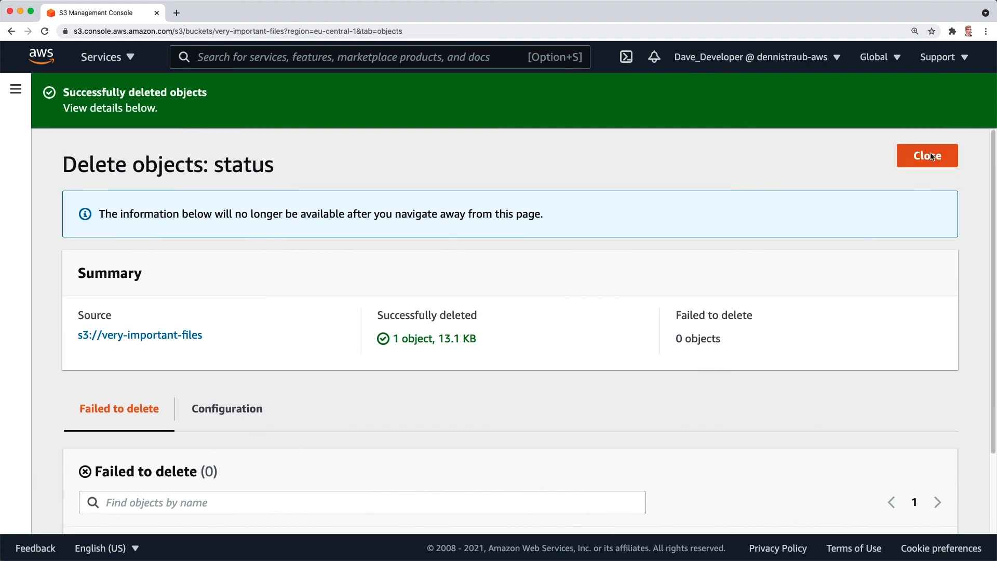
{"action": "left_click", "coordinate": [927, 156]}
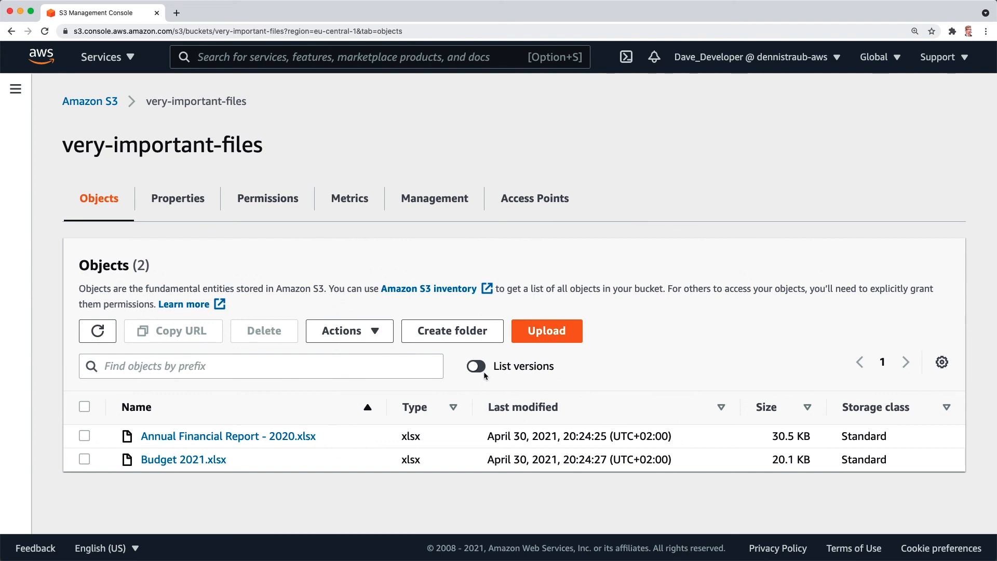
Step: Turn on List versions and select the Wedding Anniversary docx's Delete marker row
{"action": "left_click", "coordinate": [474, 367]}
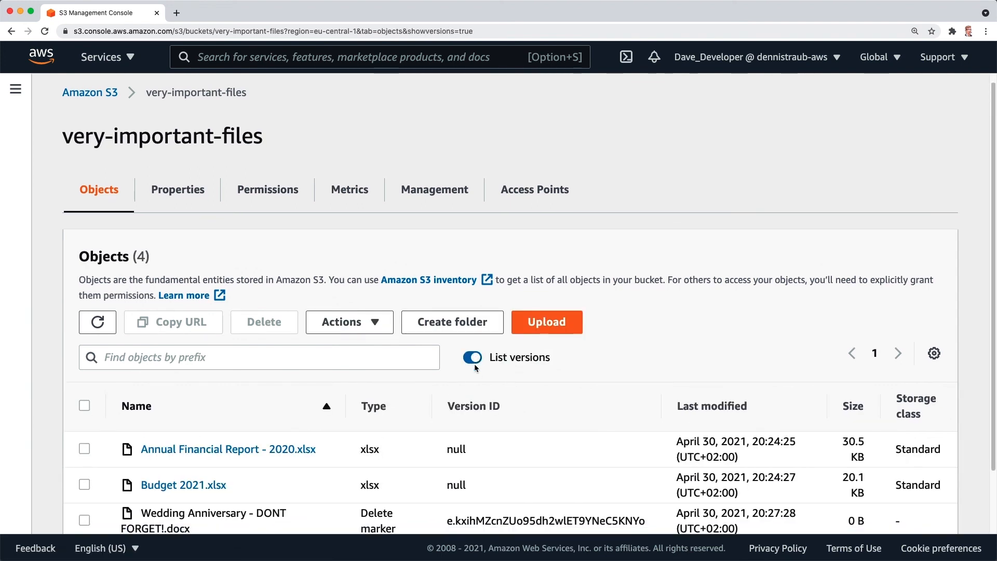
{"action": "scroll", "scroll_direction": "down", "scroll_amount": 3}
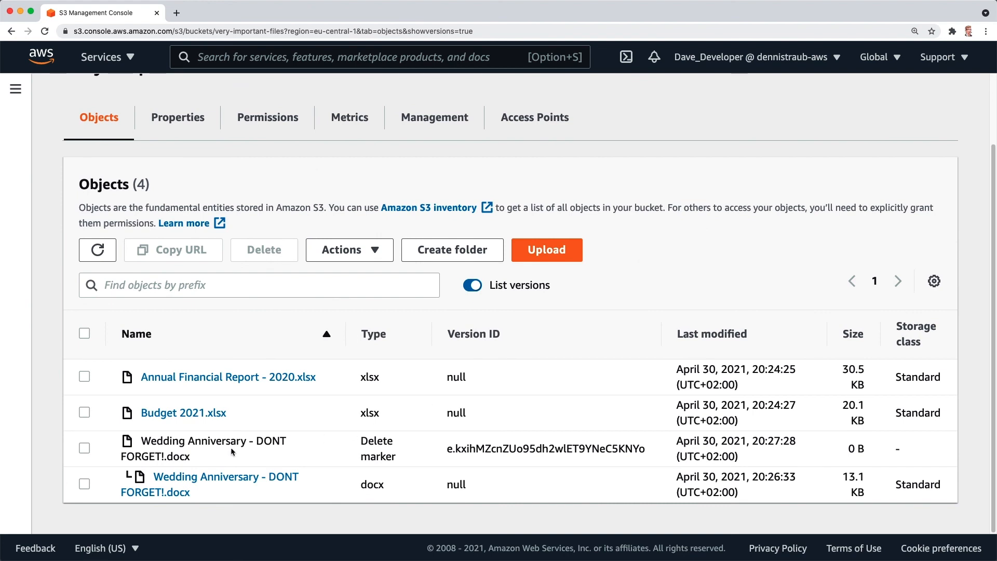
{"action": "double_click", "coordinate": [377, 441]}
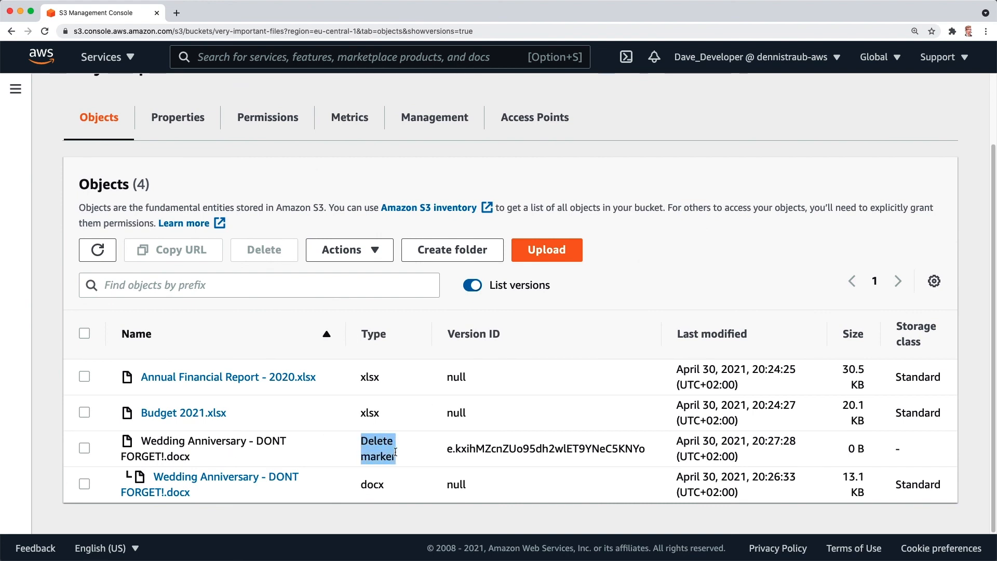
{"action": "mouse_move", "coordinate": [235, 485]}
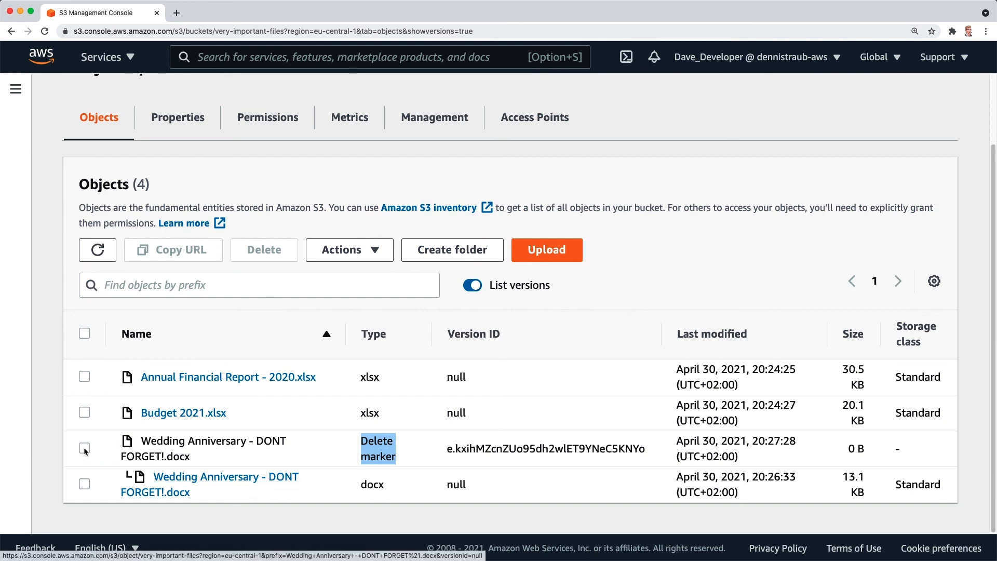
{"action": "left_click", "coordinate": [84, 448]}
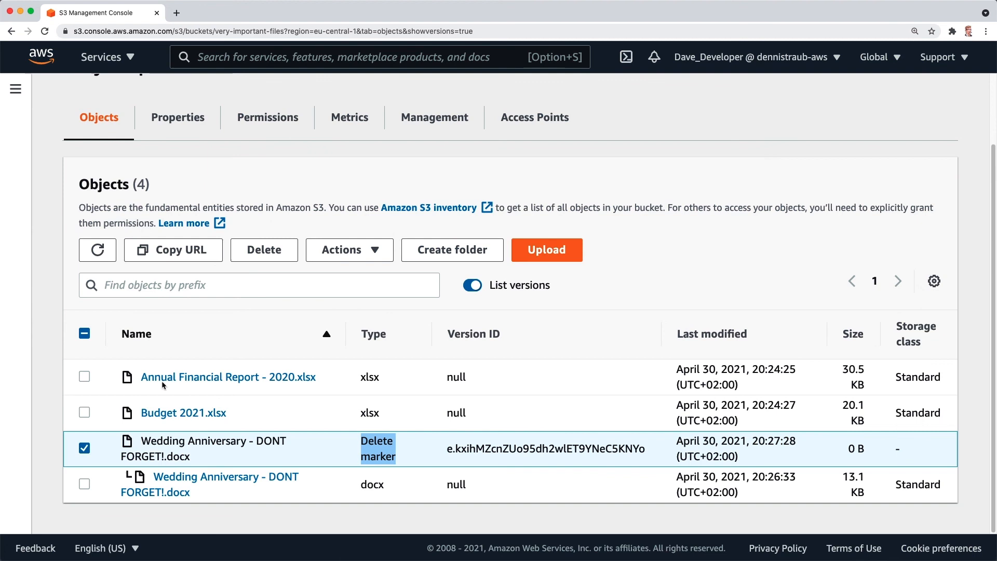
Step: Permanently delete the docx's delete marker with 'permanently delete' confirmation, then close the status page
{"action": "left_click", "coordinate": [264, 249]}
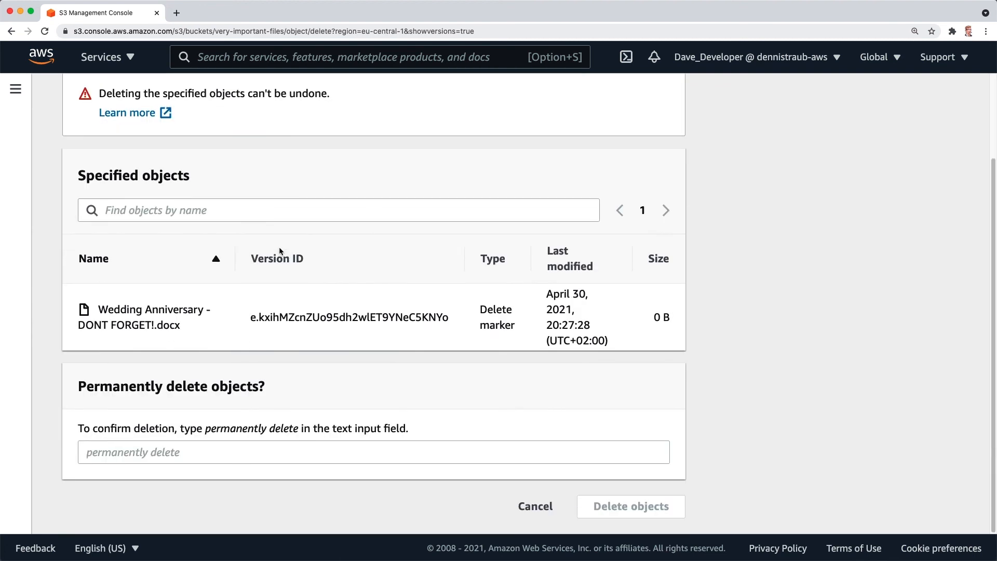
{"action": "left_click", "coordinate": [200, 447]}
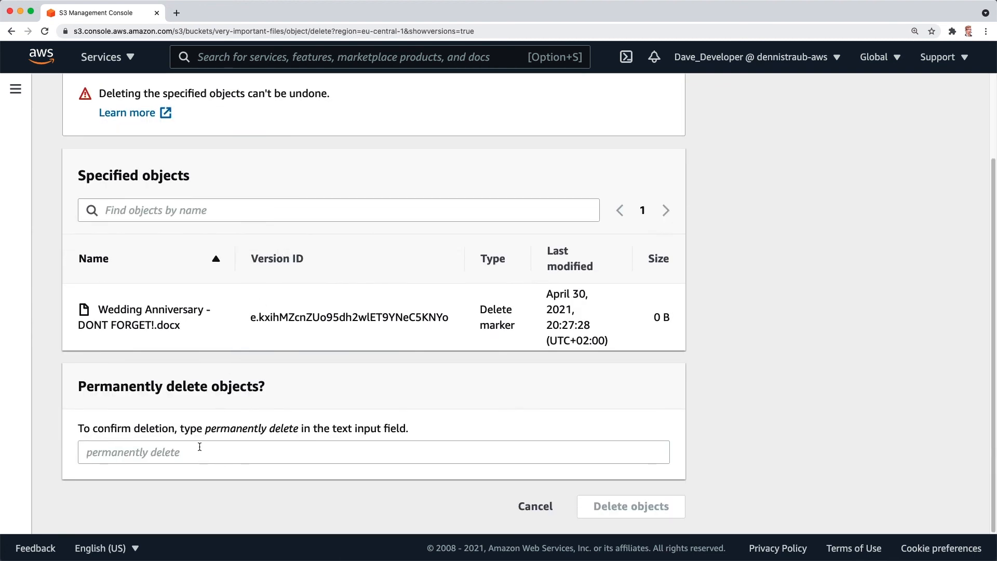
{"action": "type", "text": "permanently delete"}
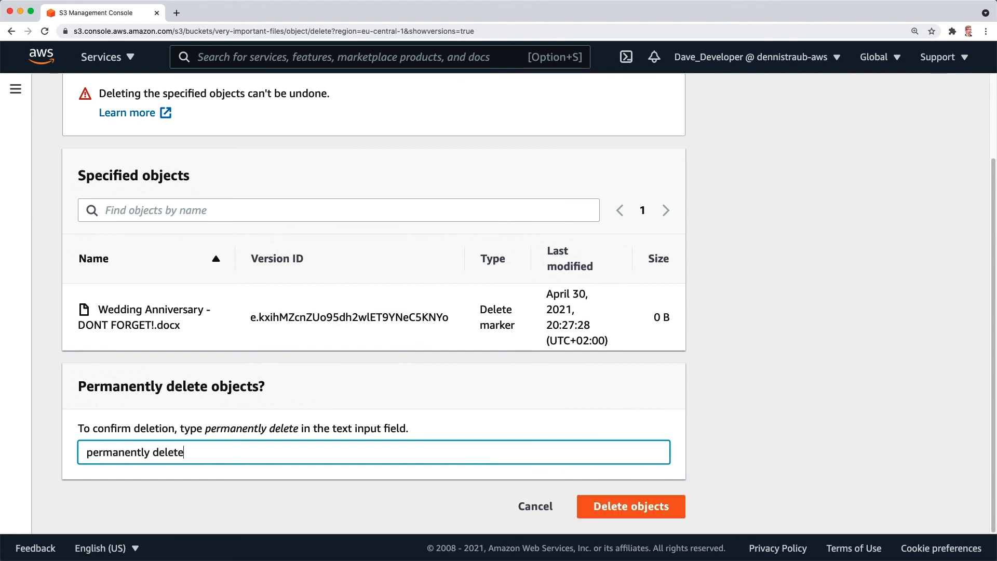
{"action": "left_click", "coordinate": [631, 506]}
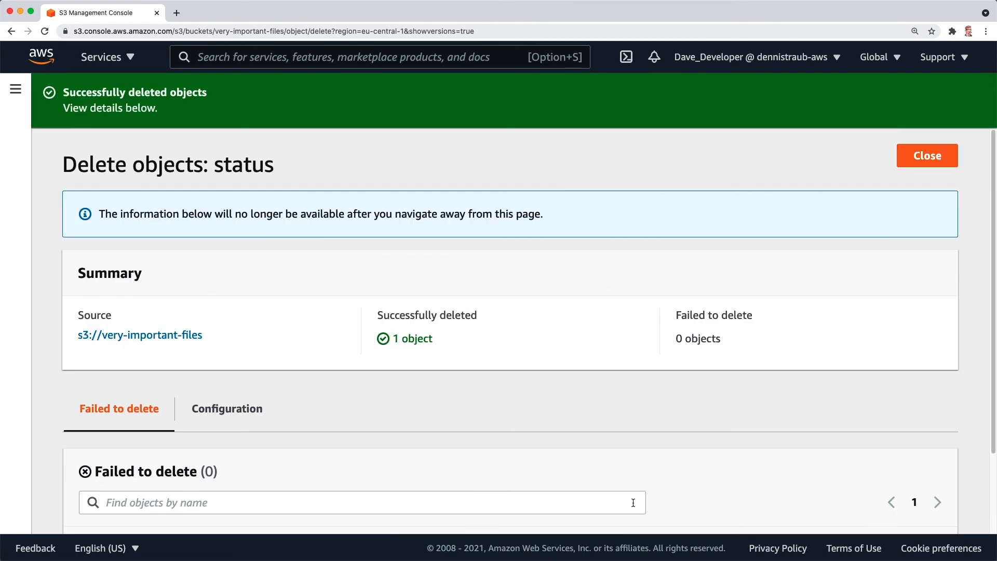
{"action": "left_click", "coordinate": [926, 155]}
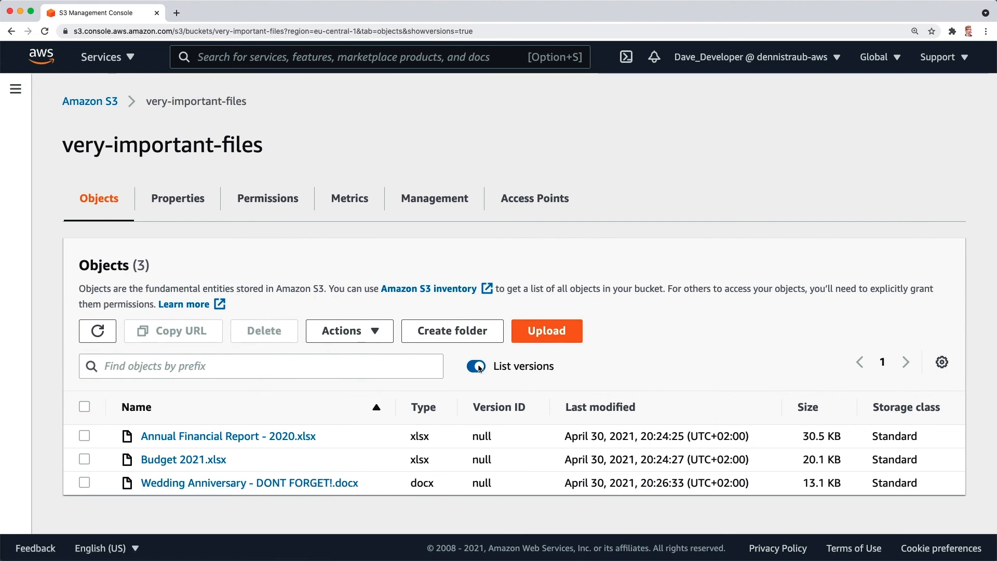
Step: Refresh the version list, select the restored Wedding Anniversary docx, and start deleting it
{"action": "left_click", "coordinate": [476, 366]}
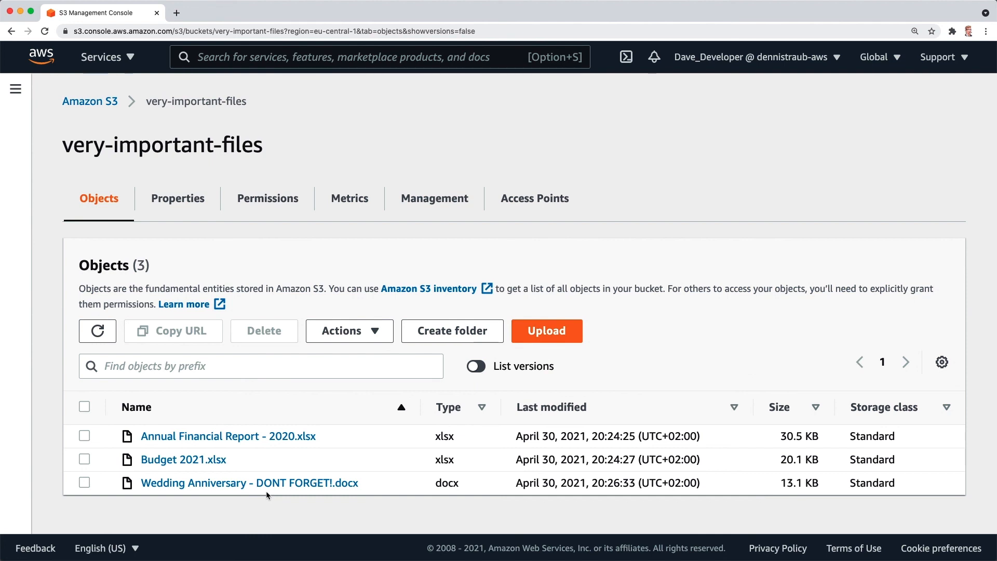
{"action": "left_click", "coordinate": [476, 367]}
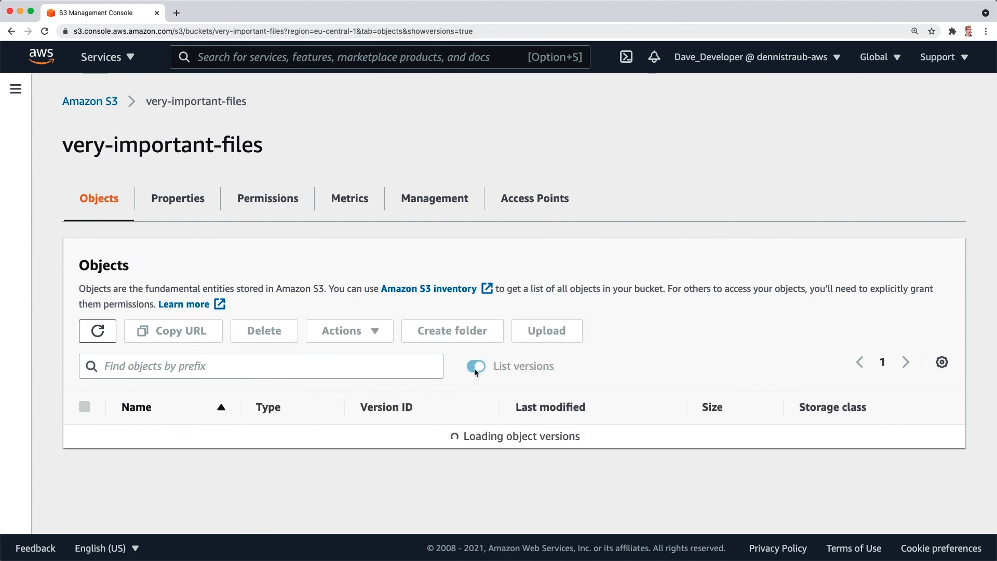
{"action": "left_click", "coordinate": [84, 483]}
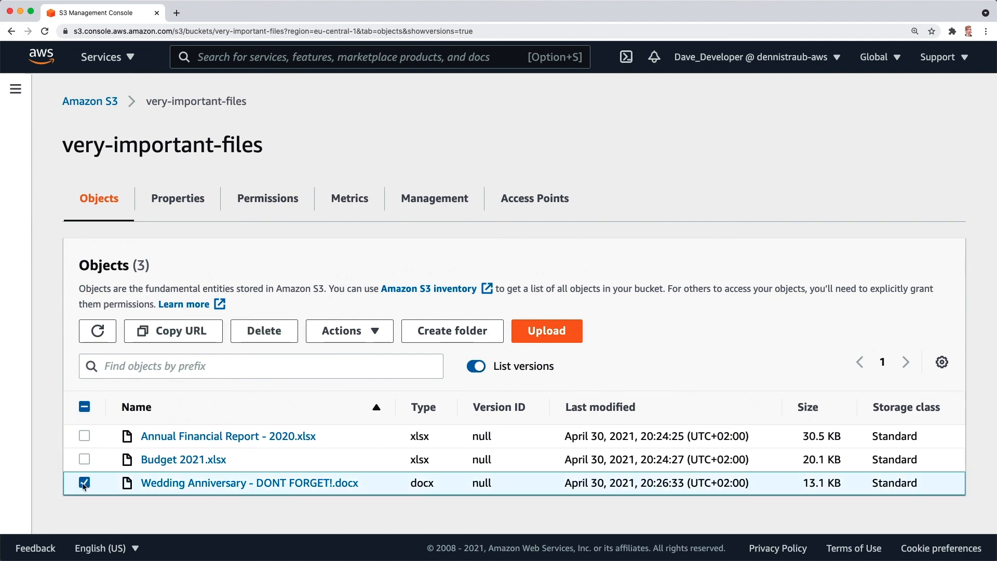
{"action": "left_click", "coordinate": [264, 330]}
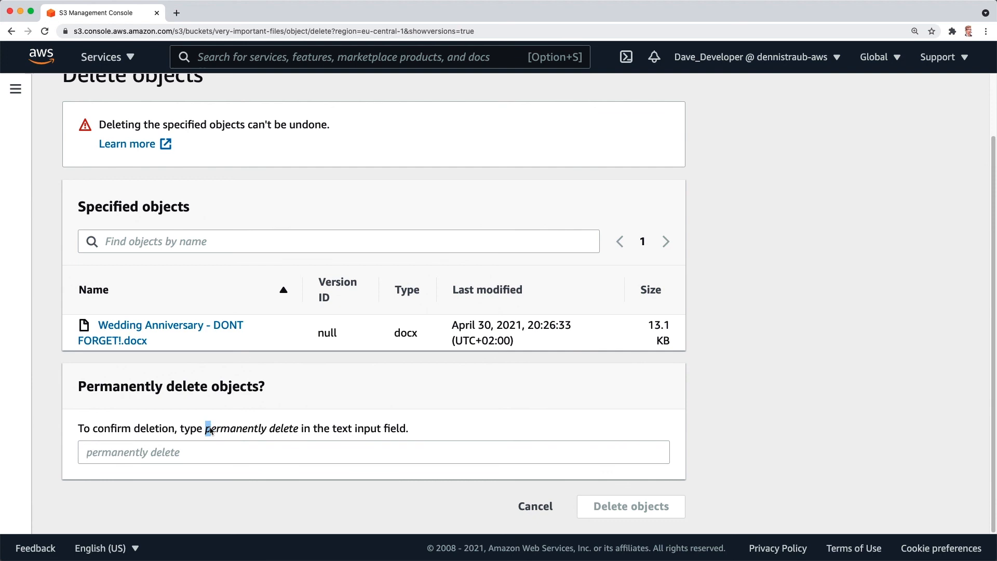
Step: Highlight the 'permanently delete' phrase, then cancel the deletion of the docx version
{"action": "left_click_drag", "start_coordinate": [207, 428], "coordinate": [297, 428]}
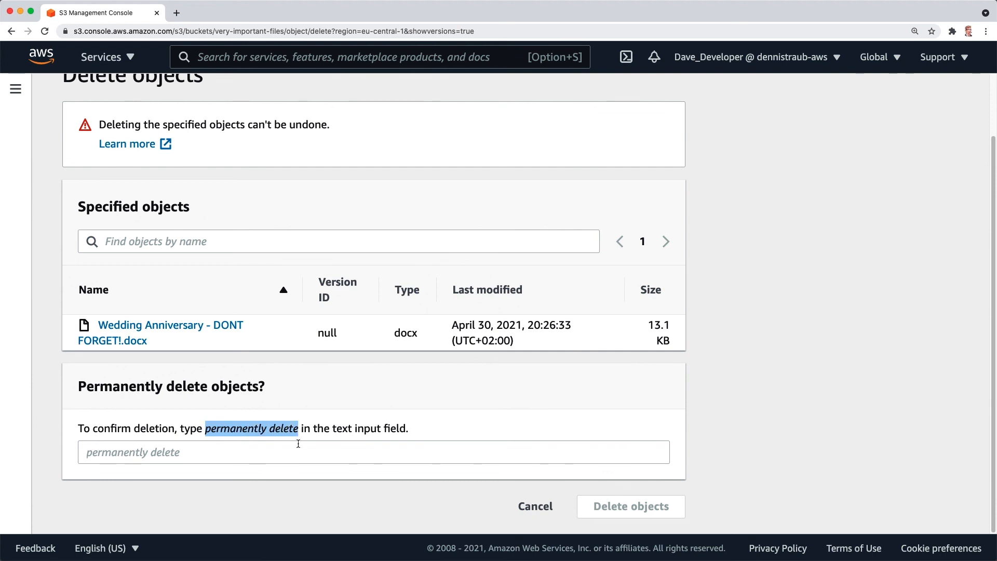
{"action": "left_click", "coordinate": [535, 506]}
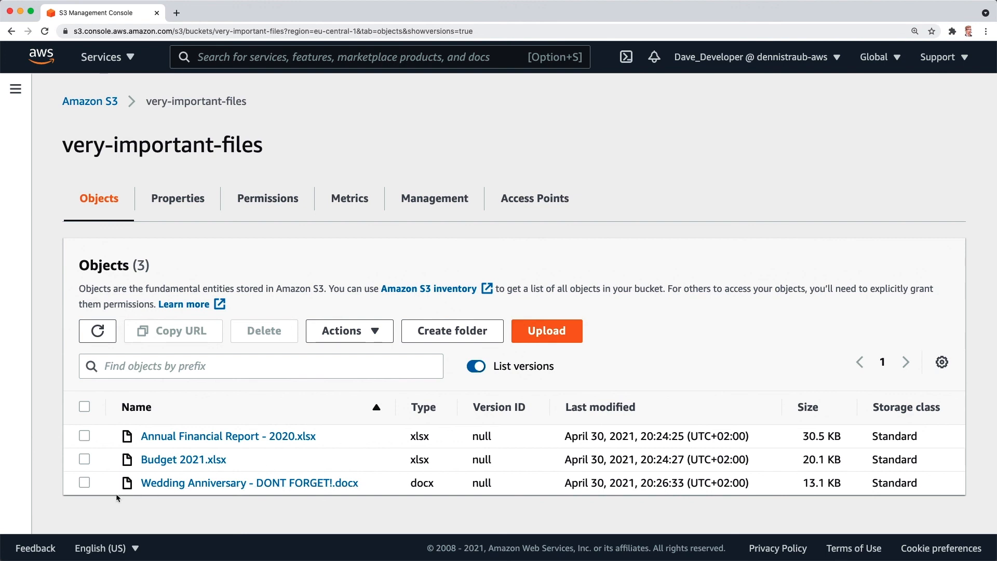
{"action": "mouse_move", "coordinate": [271, 488]}
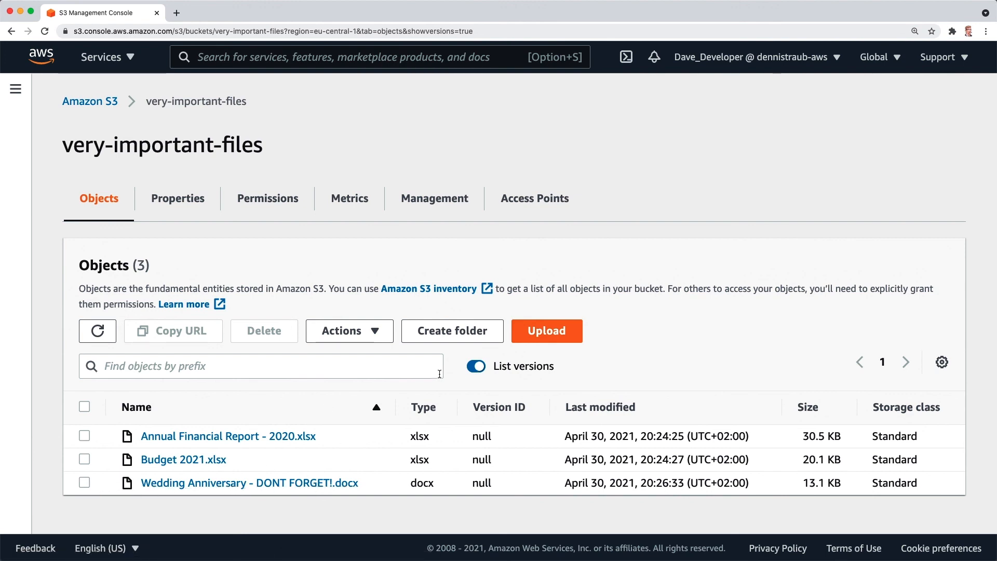
Step: Hide object versions, then start deleting the Wedding Anniversary docx and cancel
{"action": "left_click", "coordinate": [476, 366]}
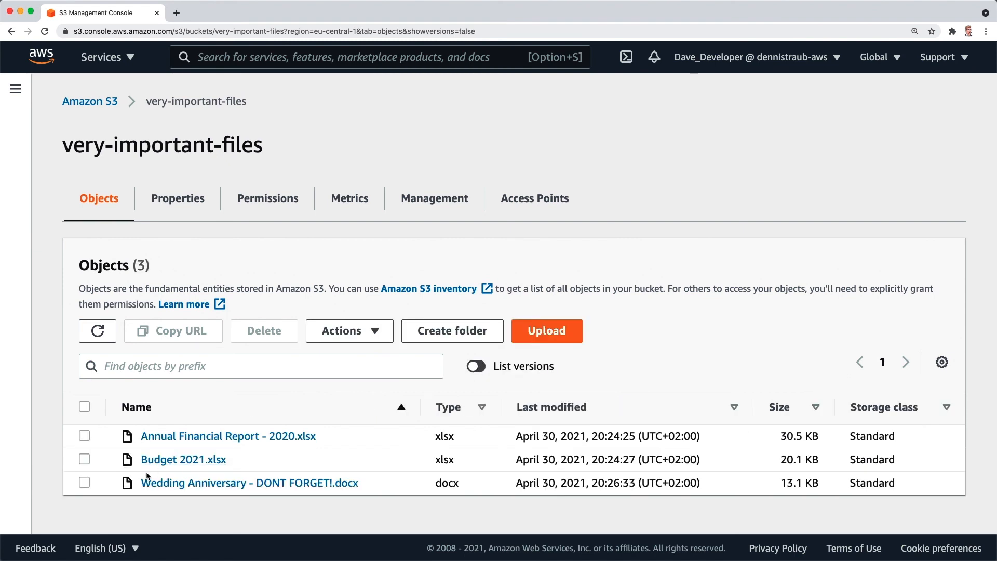
{"action": "left_click", "coordinate": [84, 483]}
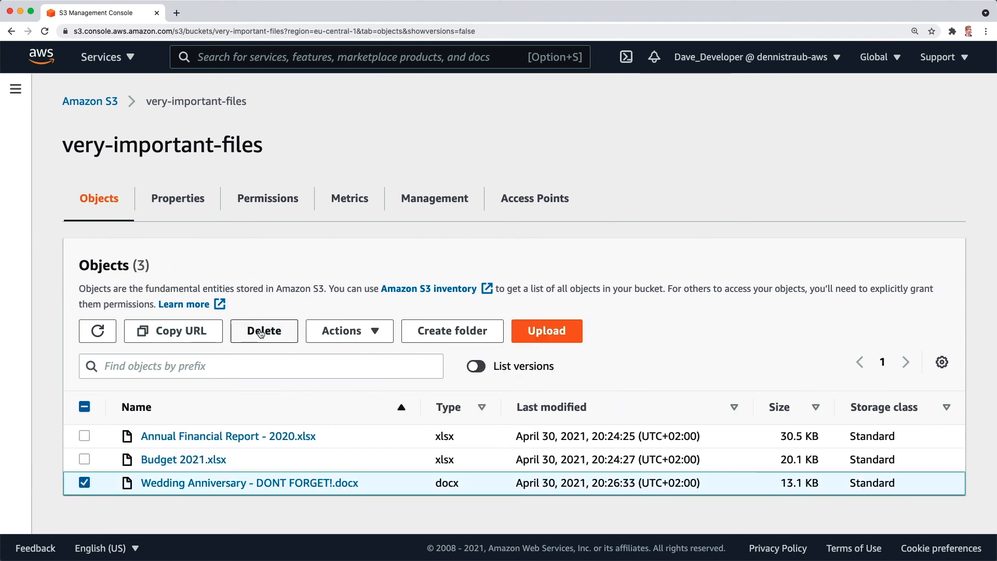
{"action": "left_click", "coordinate": [264, 331]}
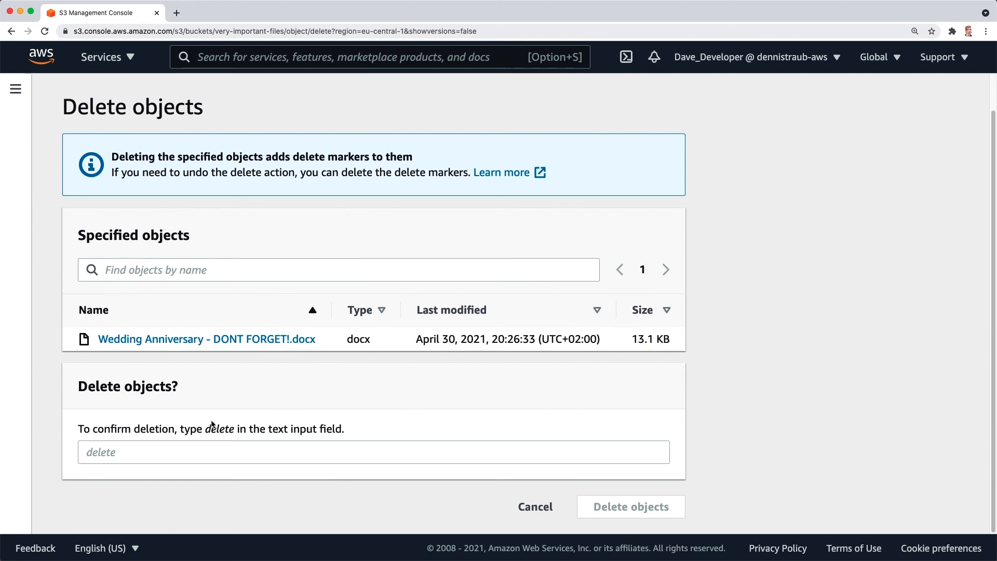
{"action": "double_click", "coordinate": [218, 428]}
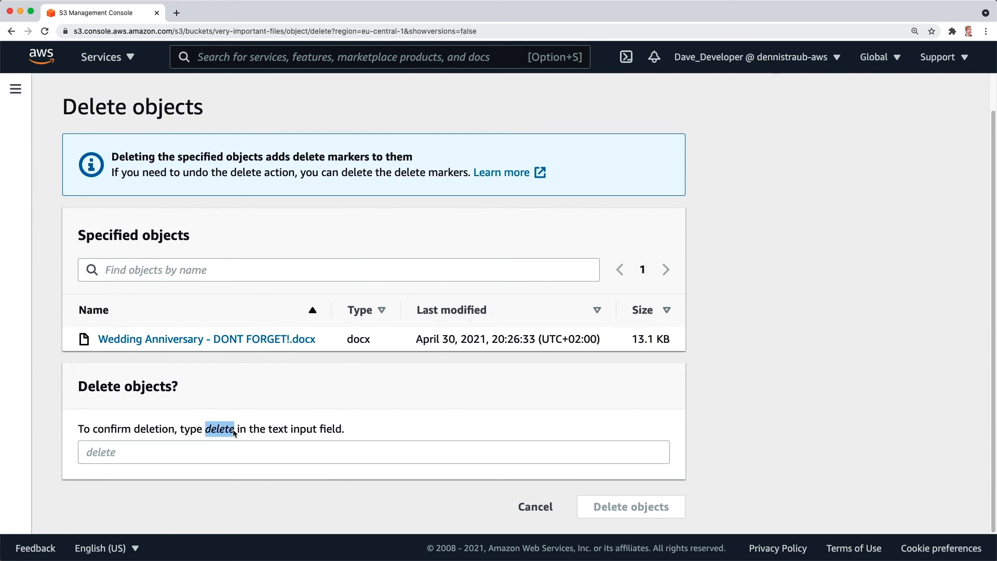
{"action": "mouse_move", "coordinate": [536, 511]}
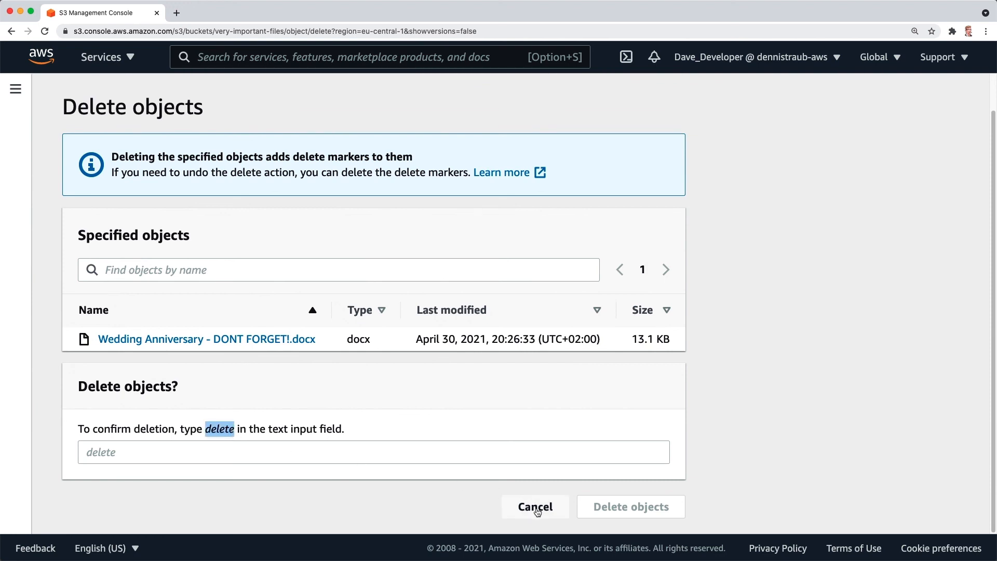
{"action": "left_click", "coordinate": [535, 506]}
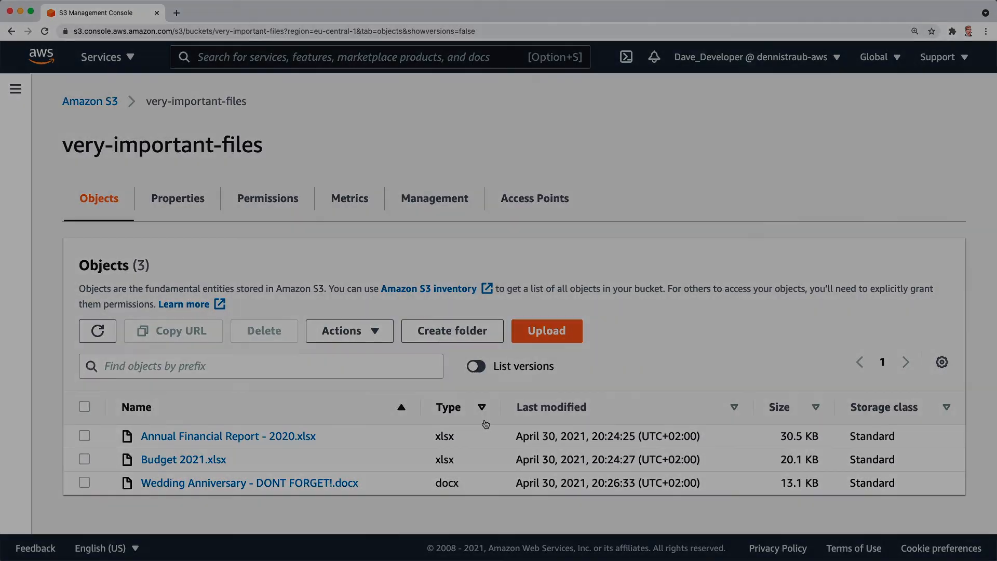